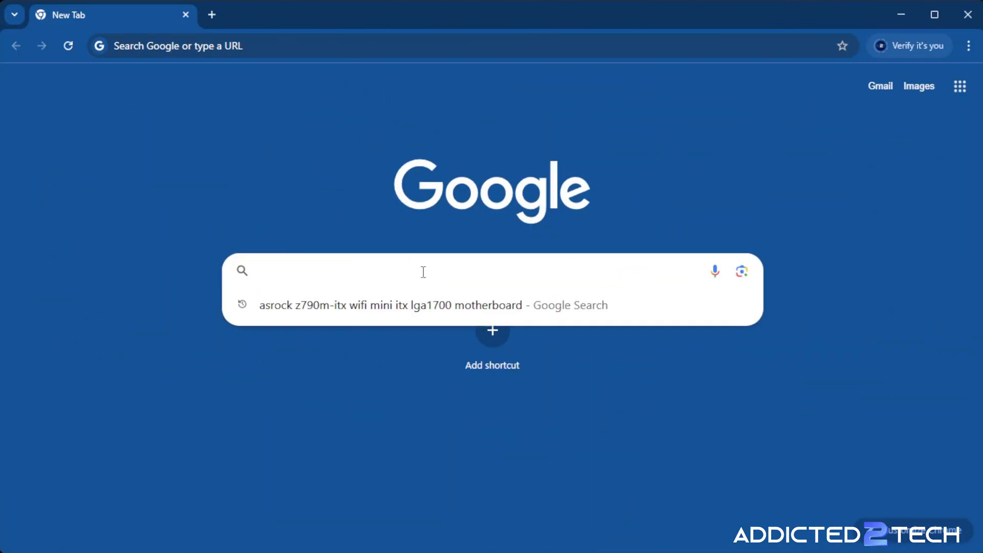
Search Google for proxmox, open its Downloads page and download the Proxmox VE 8.3 ISO.
{"action": "type", "text": "proxmox"}
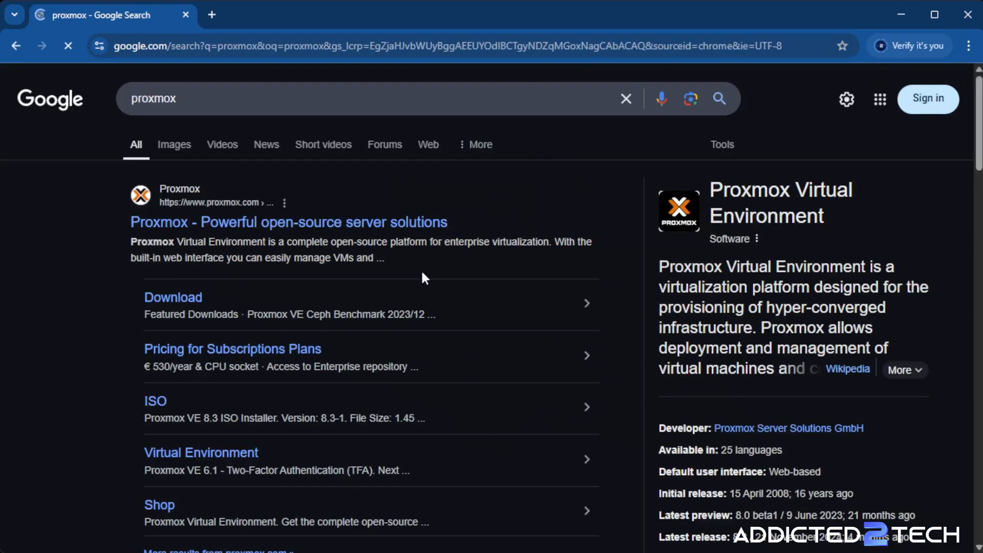
{"action": "left_click", "coordinate": [173, 298]}
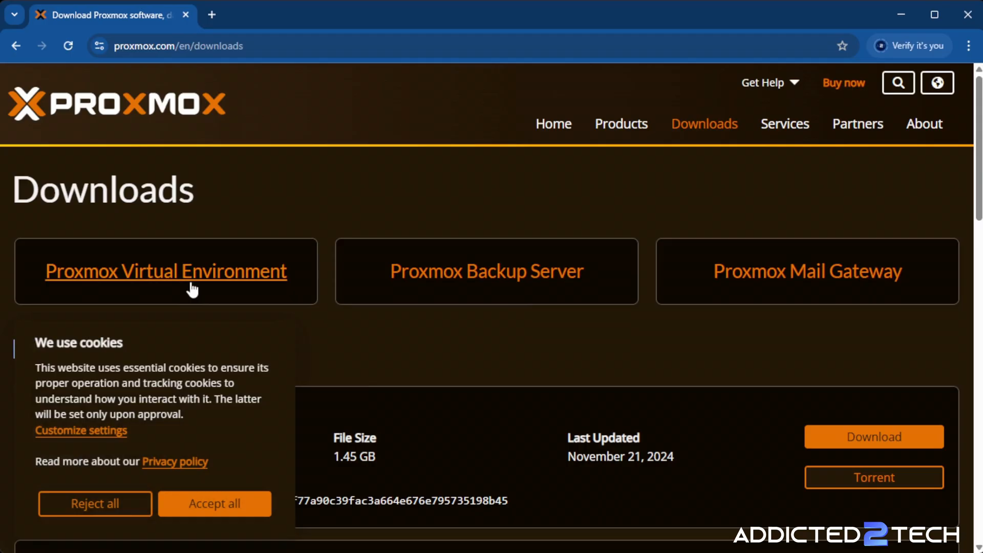
{"action": "scroll", "scroll_direction": "down", "scroll_amount": 3}
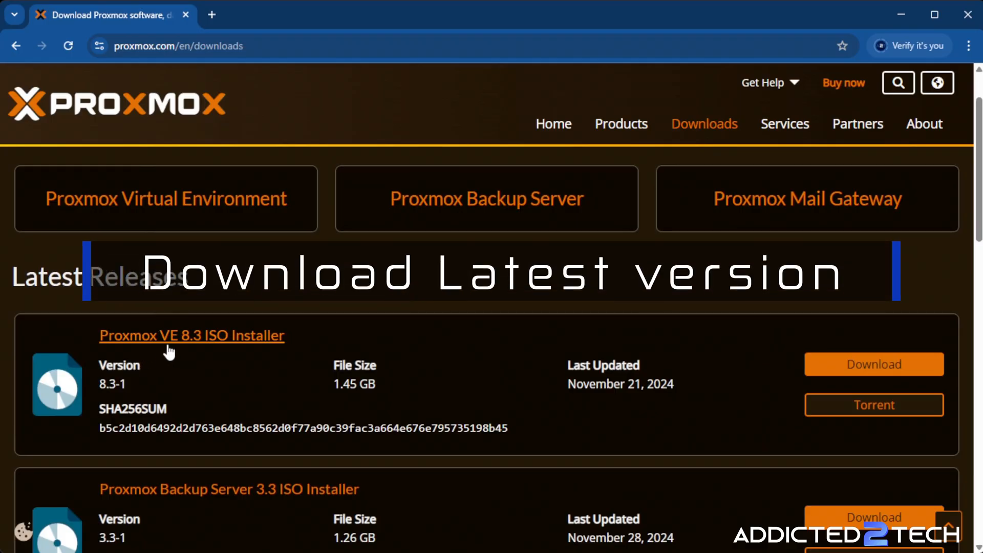
{"action": "mouse_move", "coordinate": [234, 342]}
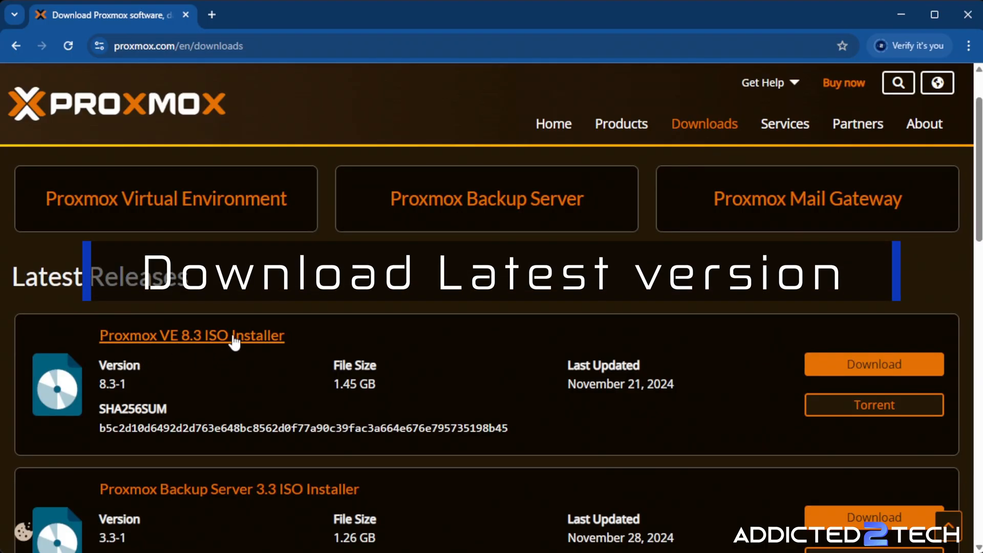
{"action": "mouse_move", "coordinate": [873, 368]}
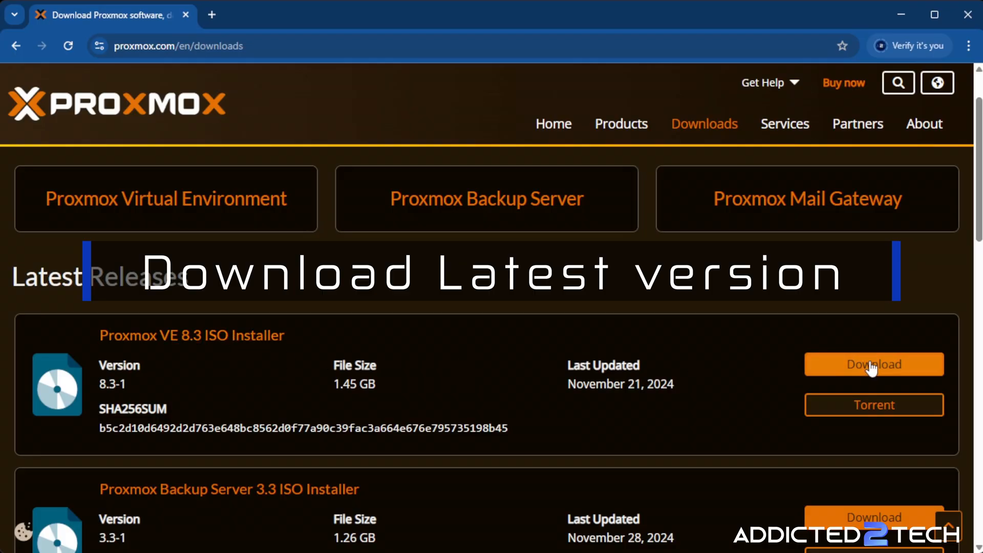
{"action": "left_click", "coordinate": [875, 365]}
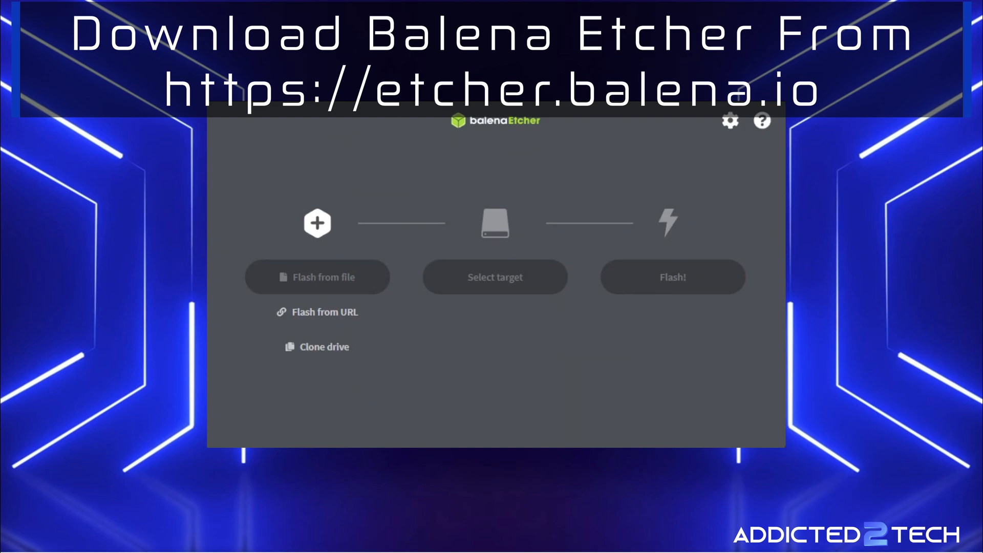
Flash the Proxmox VE 8.3 ISO onto the 30.8 GB SanDisk USB drive in balenaEtcher.
{"action": "left_click", "coordinate": [317, 277]}
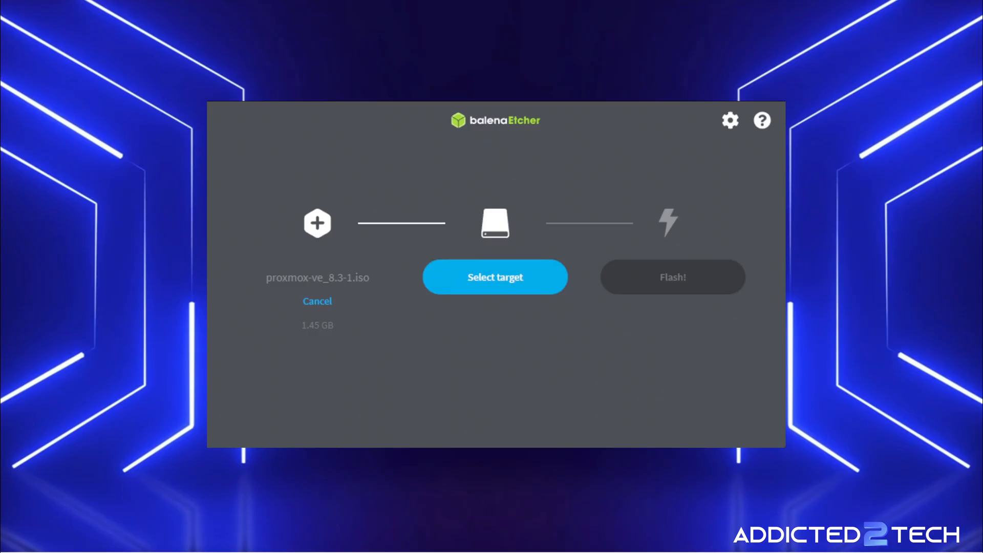
{"action": "left_click", "coordinate": [495, 277]}
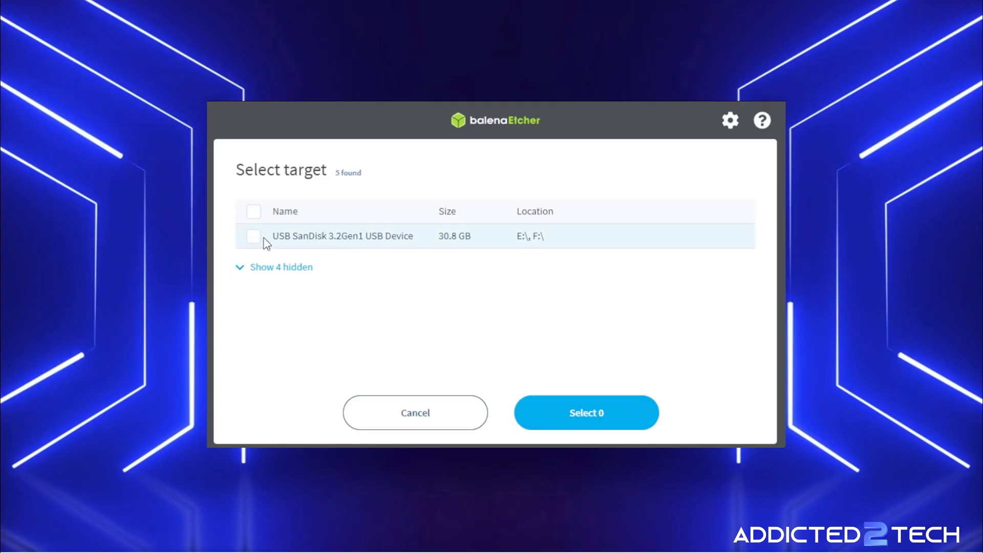
{"action": "left_click", "coordinate": [253, 236]}
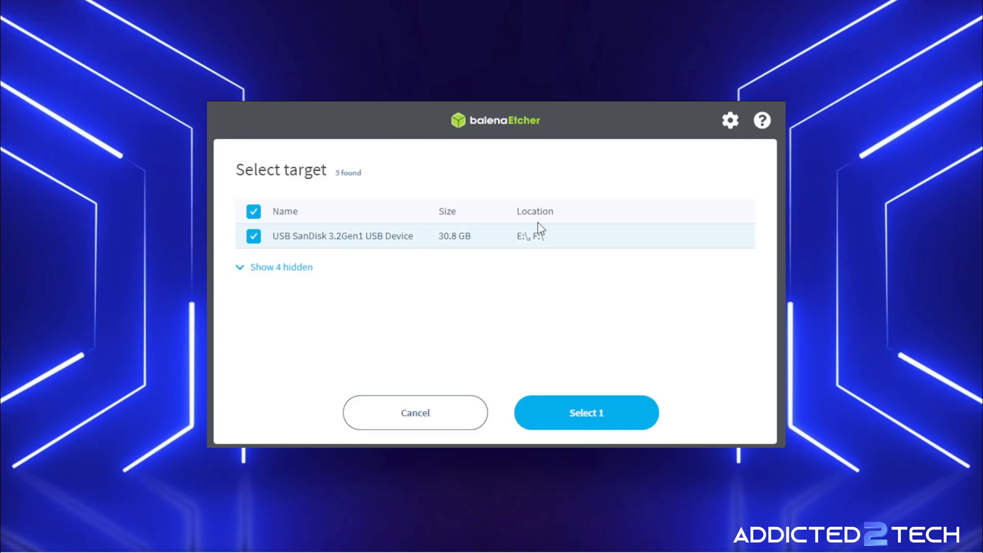
{"action": "mouse_move", "coordinate": [294, 247]}
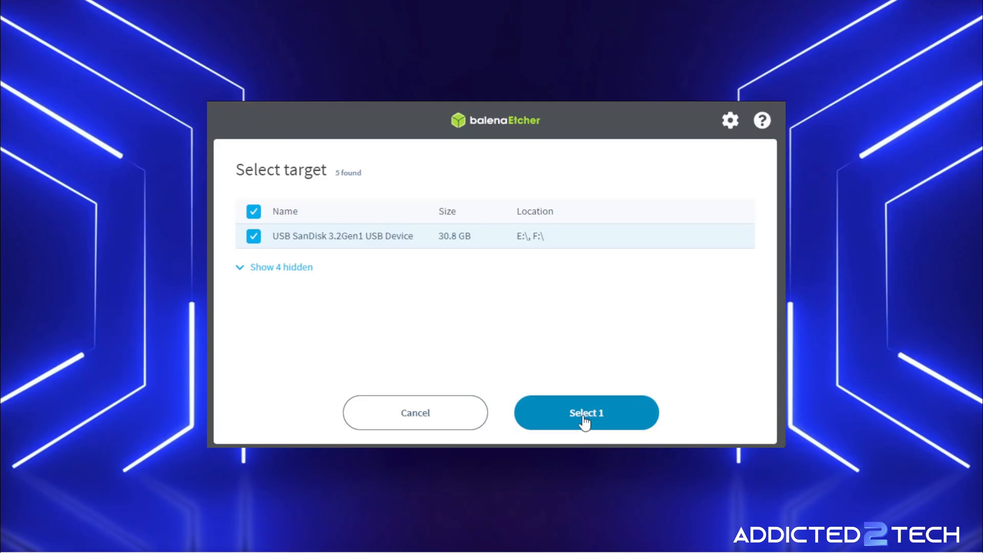
{"action": "left_click", "coordinate": [587, 413]}
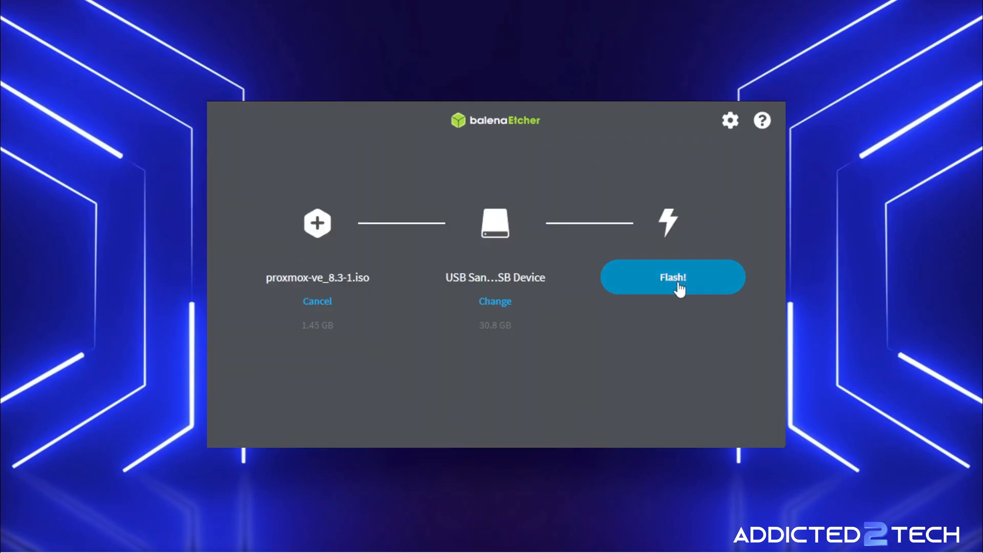
{"action": "left_click", "coordinate": [673, 277]}
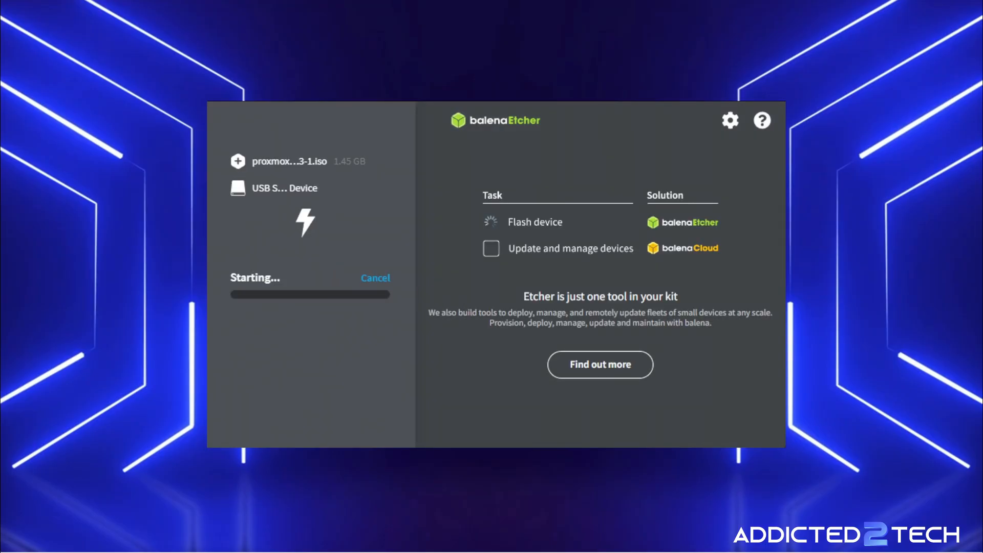
{"action": "mouse_move", "coordinate": [502, 281]}
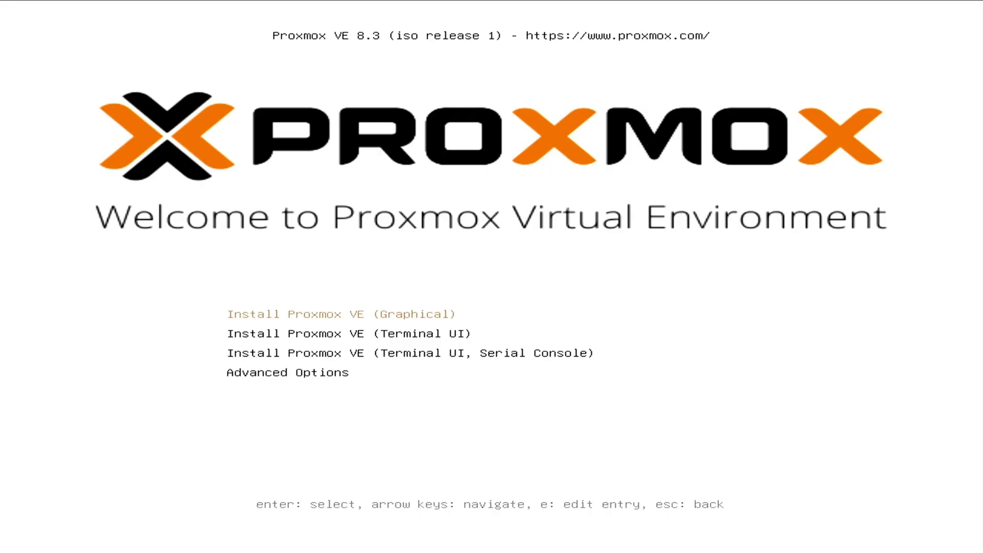
Choose Install Proxmox VE (Graphical) at the boot menu.
{"action": "key", "text": "enter"}
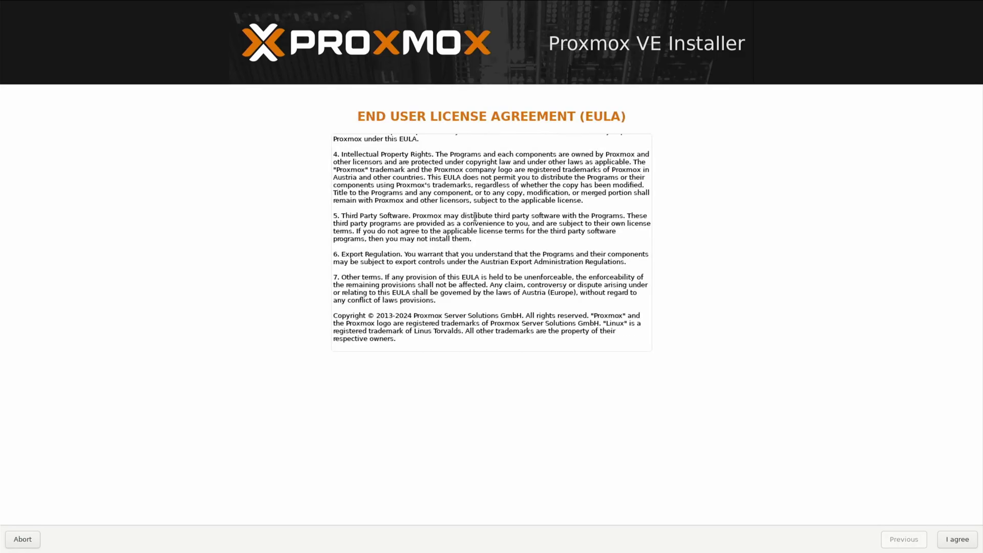
{"action": "mouse_move", "coordinate": [657, 356]}
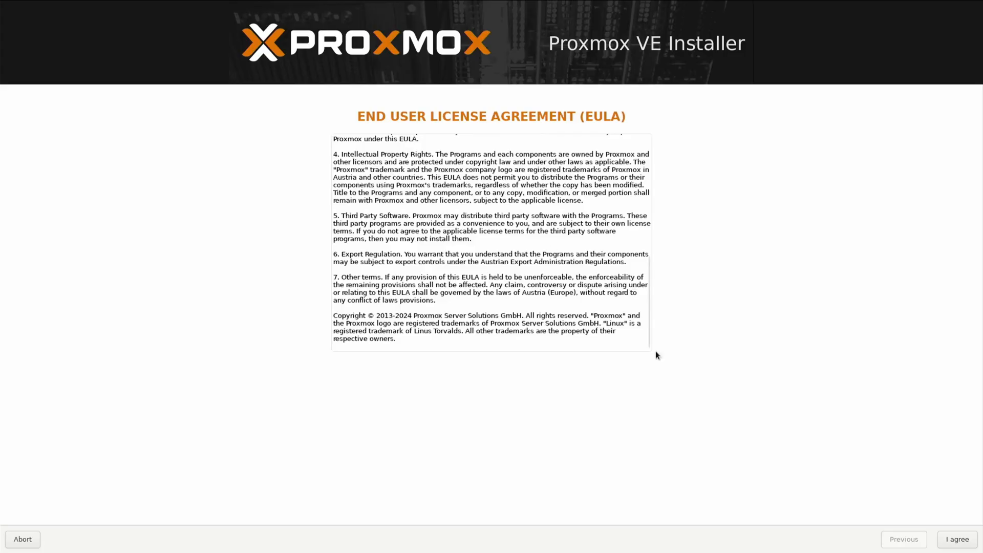
{"action": "mouse_move", "coordinate": [956, 531]}
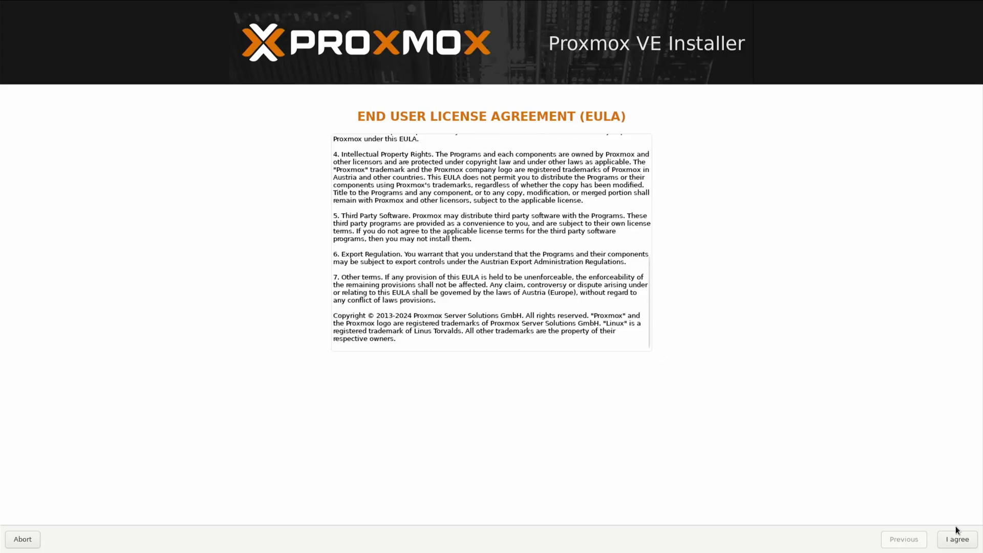
Accept the EULA and keep the 2TB NVMe target disk with ext4 unchanged.
{"action": "left_click", "coordinate": [959, 540]}
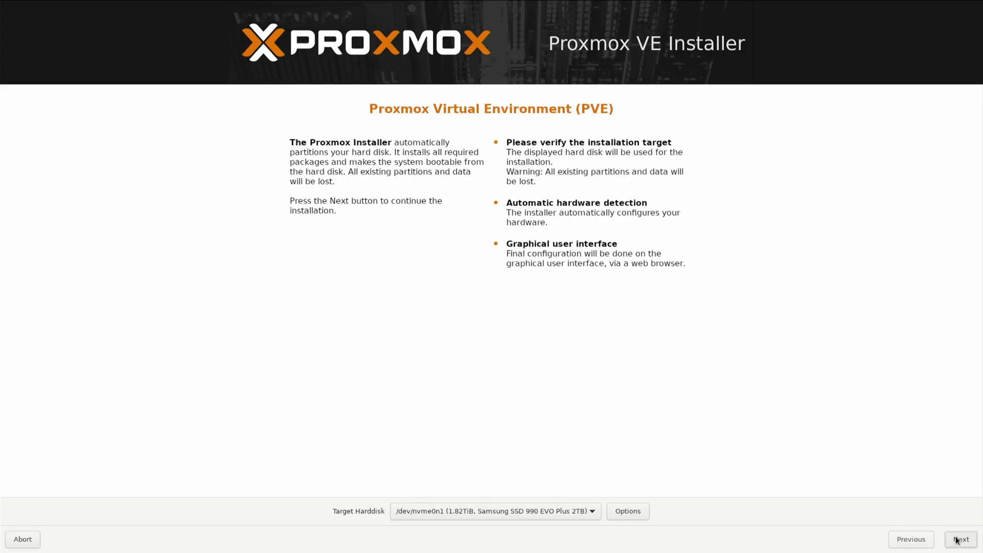
{"action": "mouse_move", "coordinate": [621, 428]}
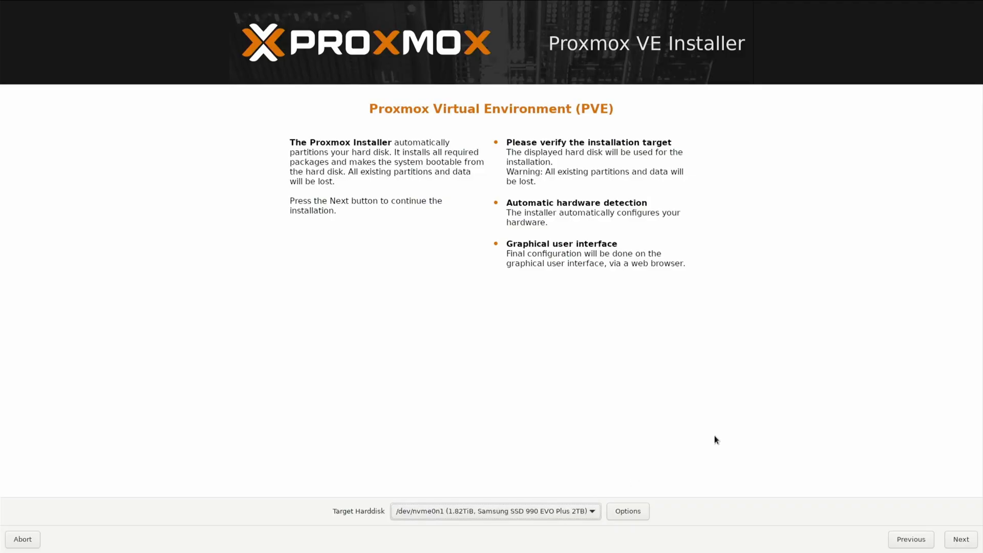
{"action": "mouse_move", "coordinate": [955, 540]}
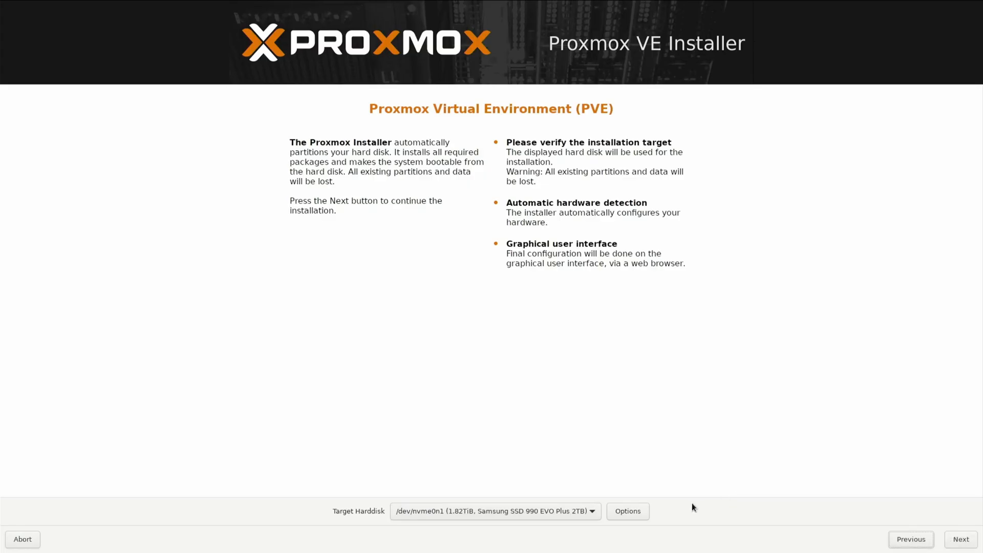
{"action": "left_click", "coordinate": [627, 511]}
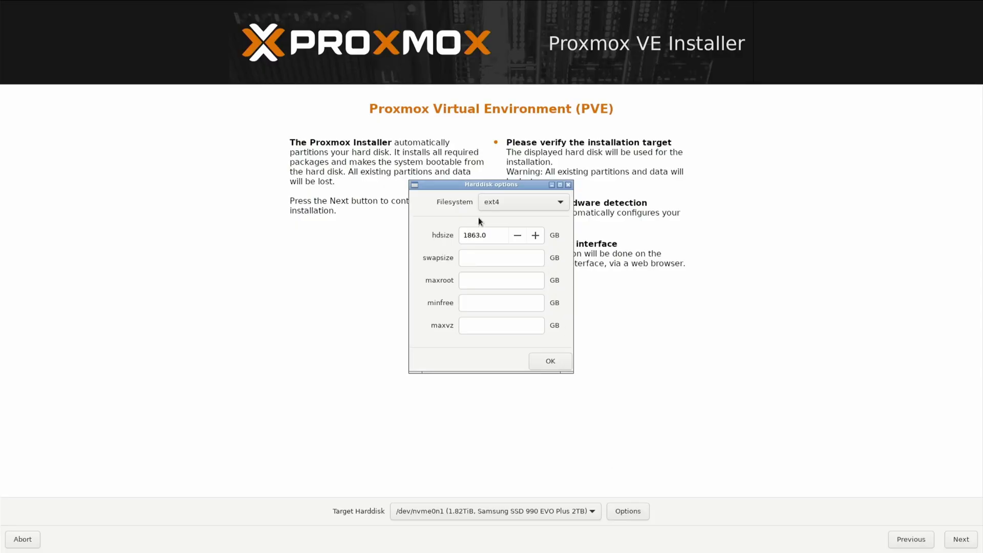
{"action": "mouse_move", "coordinate": [527, 203]}
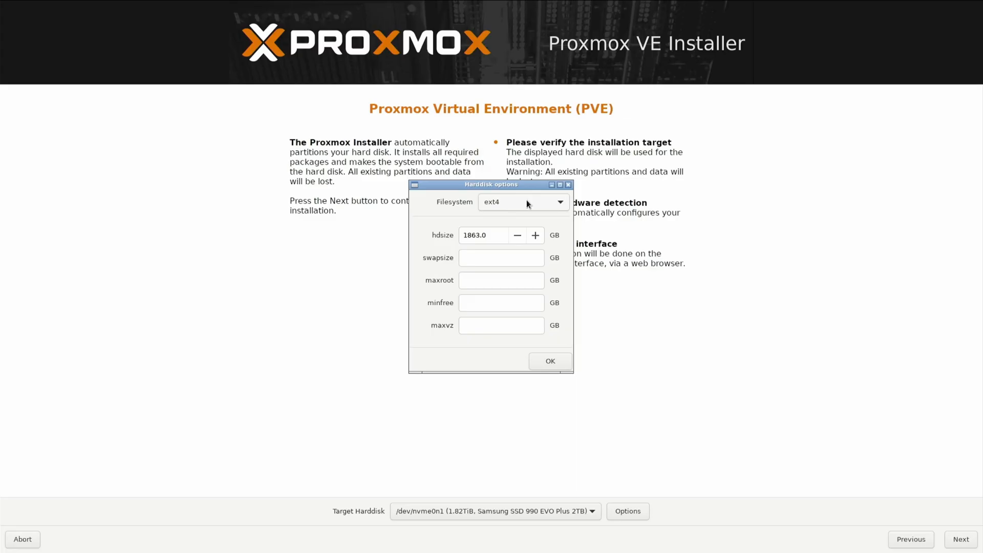
{"action": "left_click", "coordinate": [551, 361]}
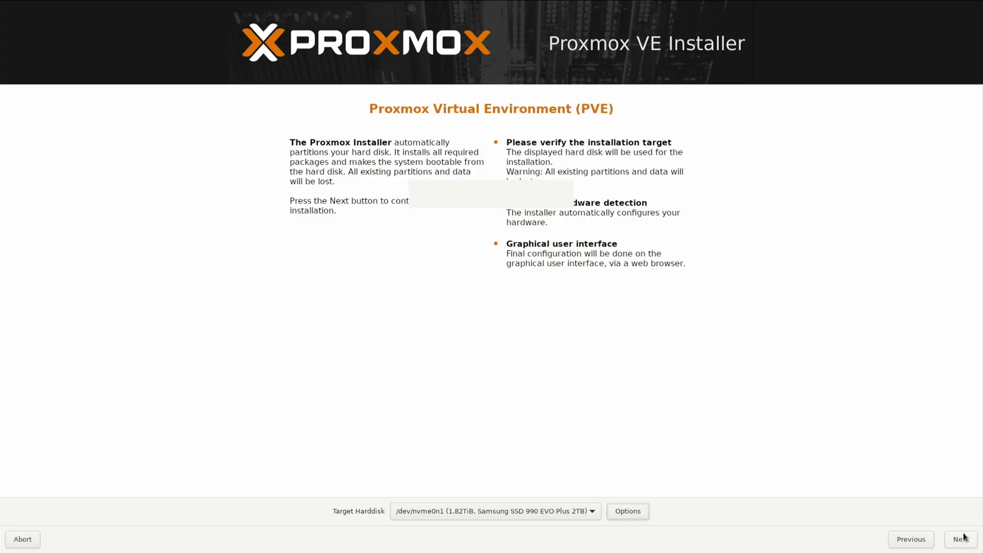
{"action": "left_click", "coordinate": [961, 539]}
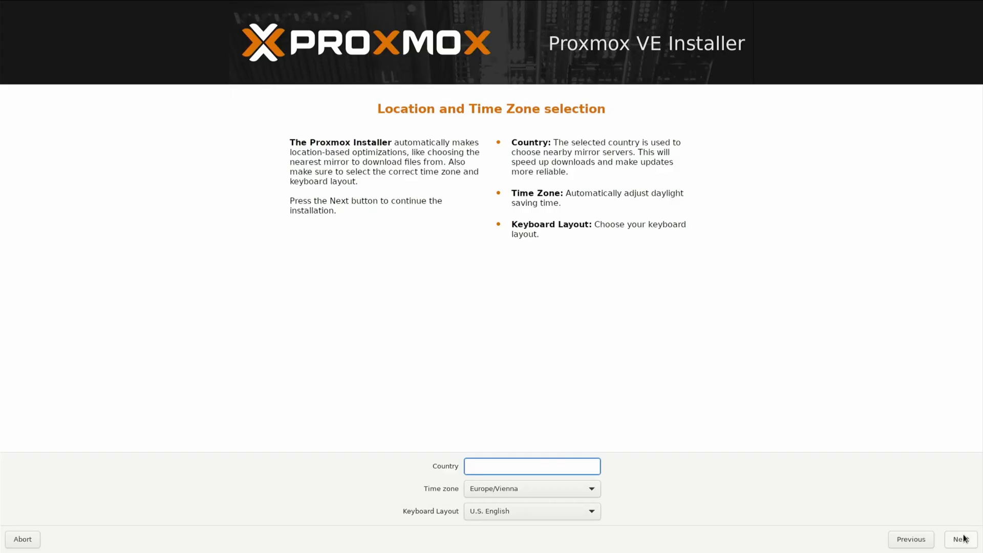
Pick United Kingdom as country, filling in Europe/London time zone and UK keyboard.
{"action": "left_click", "coordinate": [533, 466]}
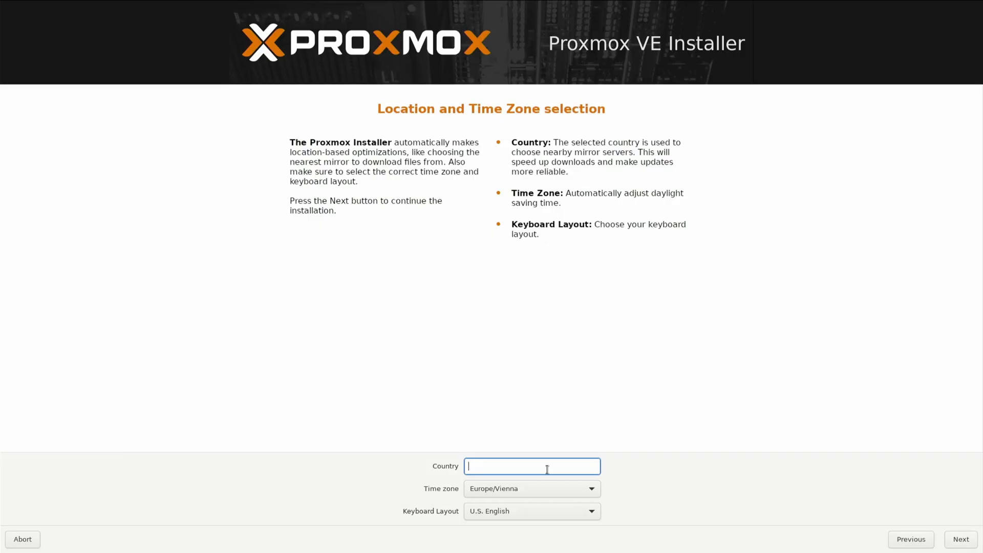
{"action": "type", "text": "u"}
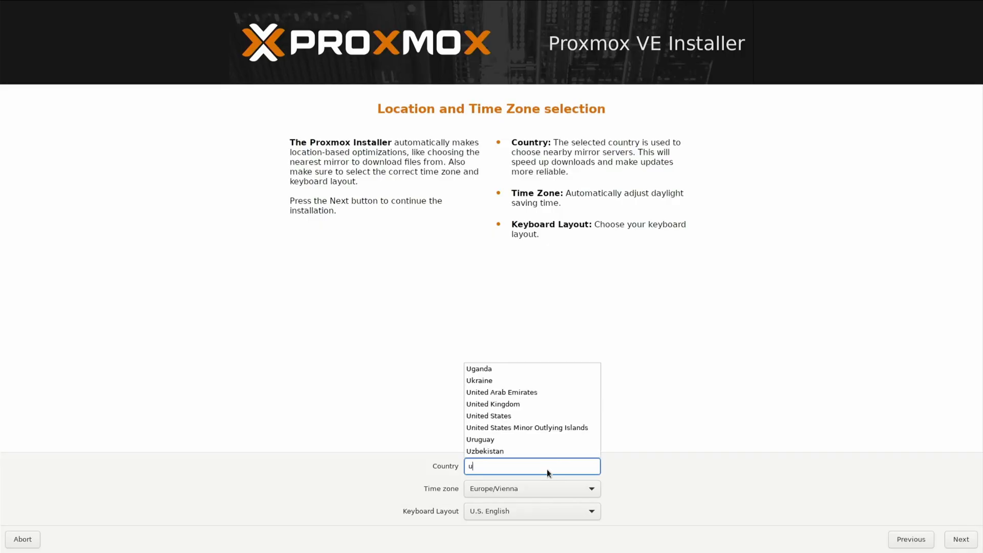
{"action": "type", "text": "ni"}
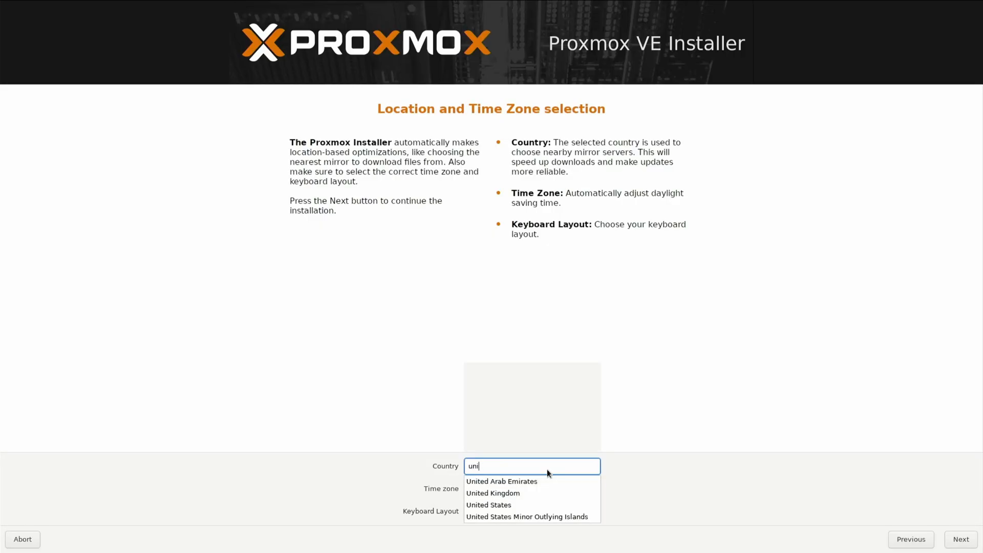
{"action": "left_click", "coordinate": [493, 493]}
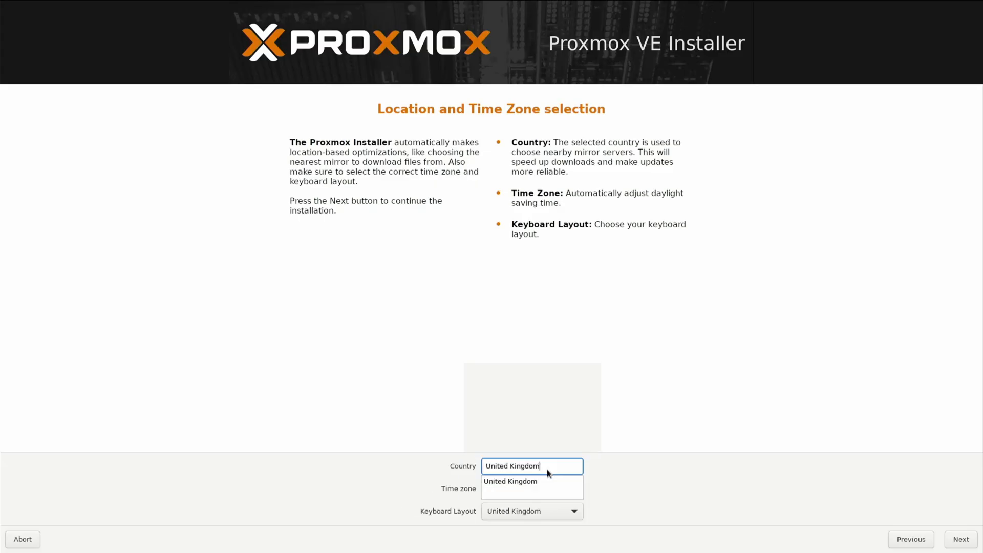
{"action": "left_click", "coordinate": [511, 482]}
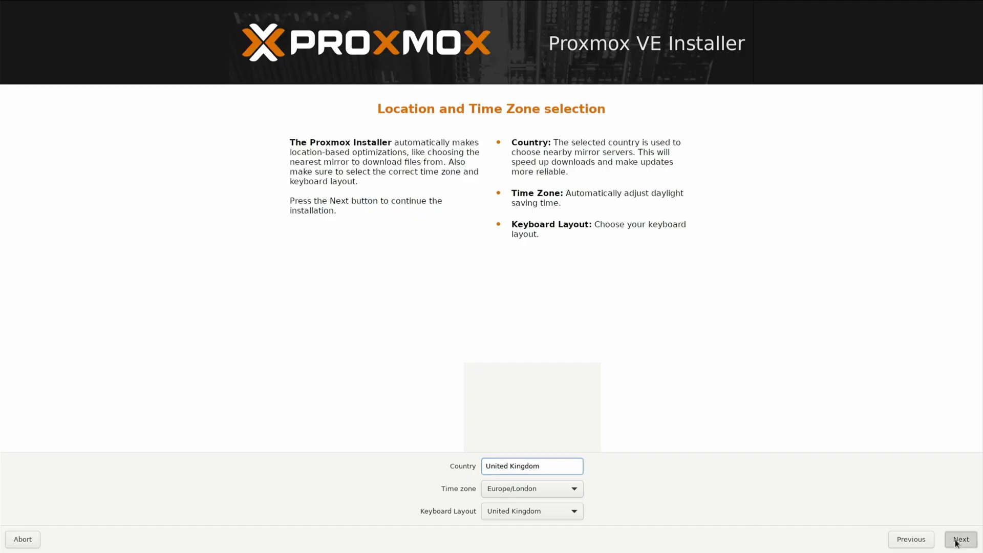
{"action": "left_click", "coordinate": [961, 539]}
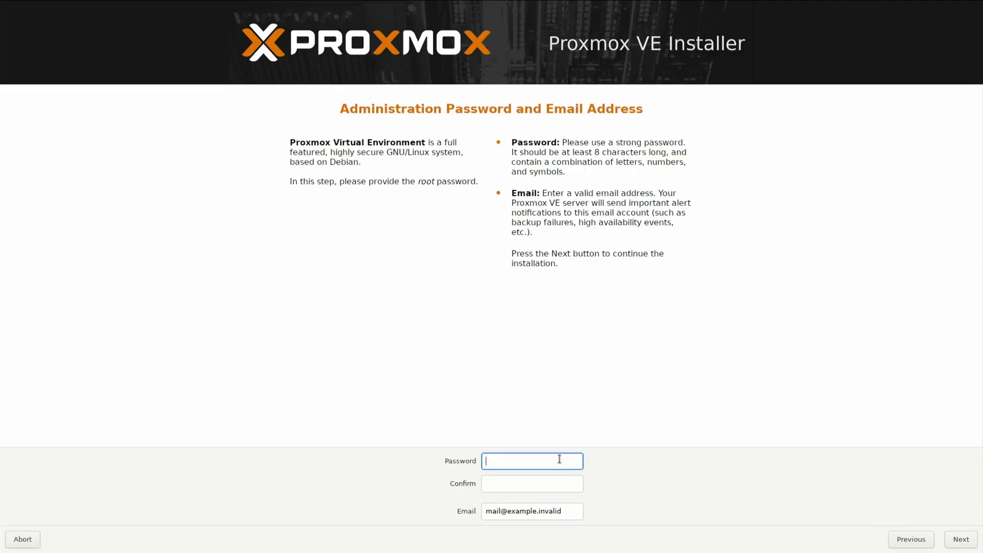
{"action": "mouse_move", "coordinate": [552, 478]}
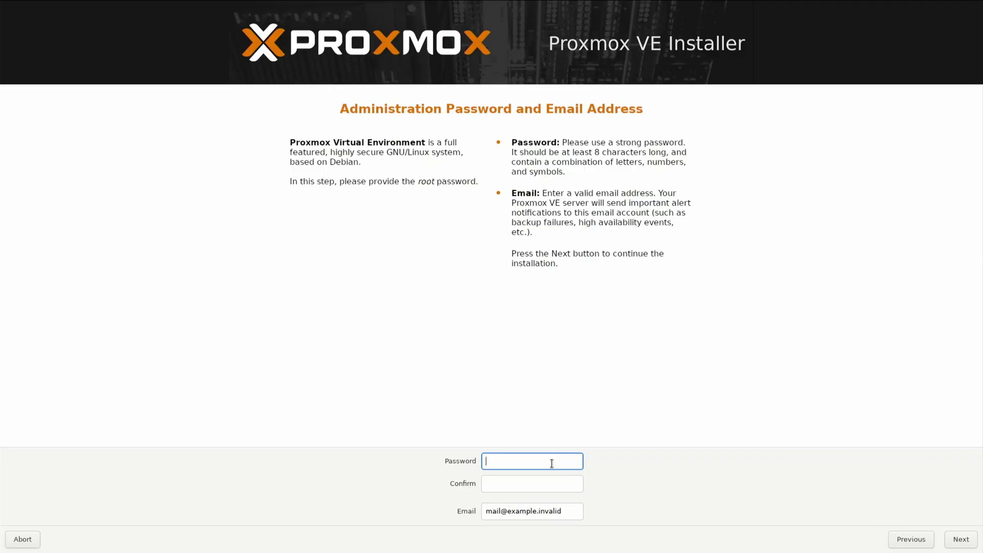
Enter and confirm the root password, leaving the email address as is.
{"action": "type", "text": "*"}
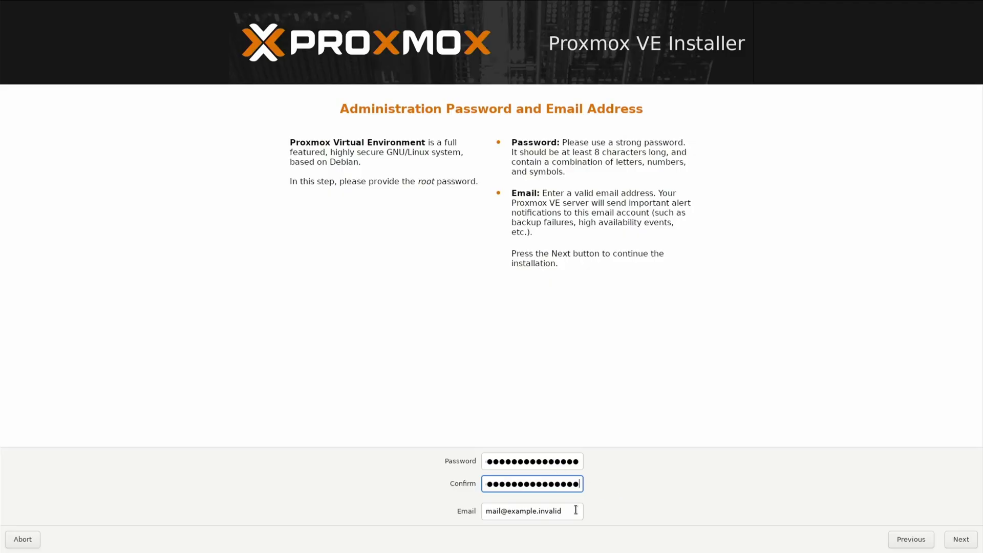
{"action": "left_click", "coordinate": [532, 511]}
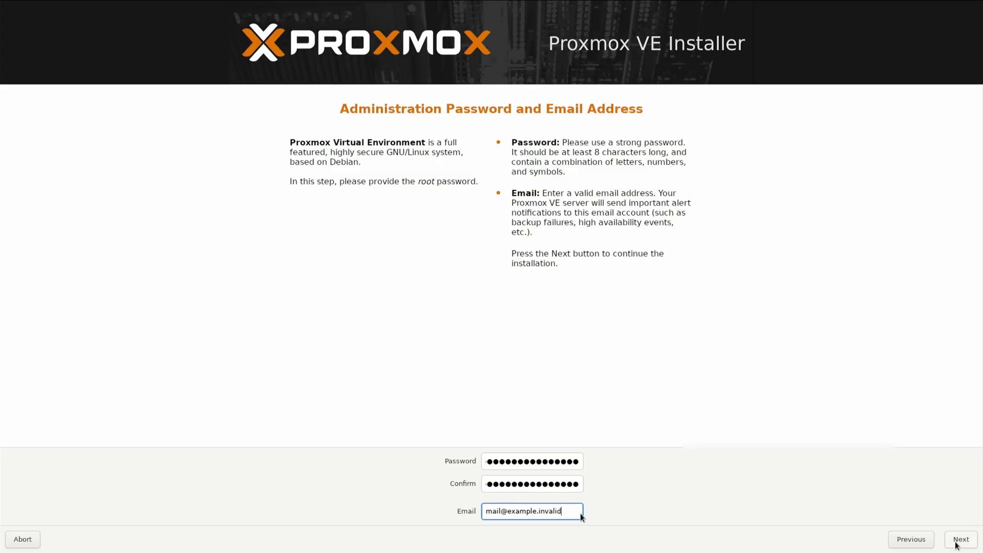
{"action": "left_click", "coordinate": [960, 540]}
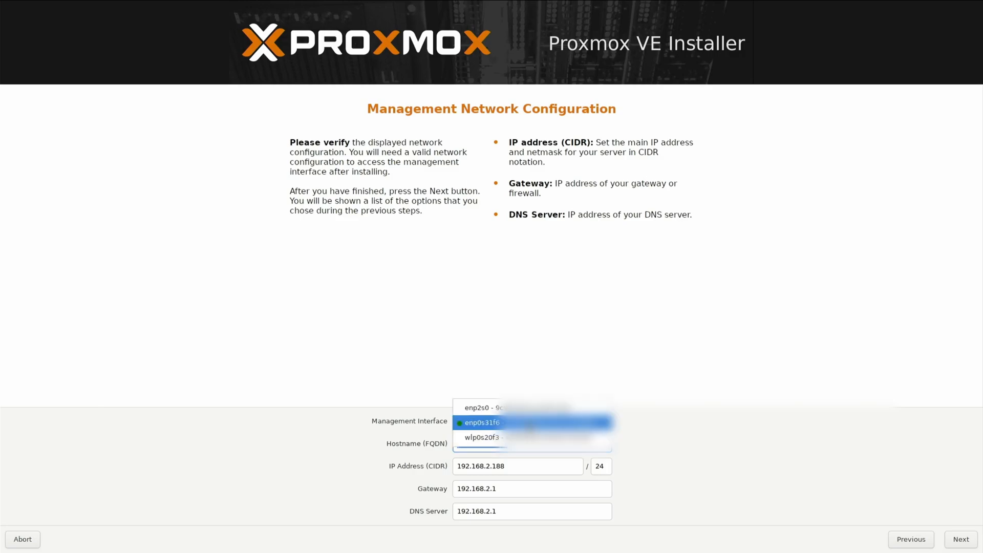
{"action": "mouse_move", "coordinate": [497, 428]}
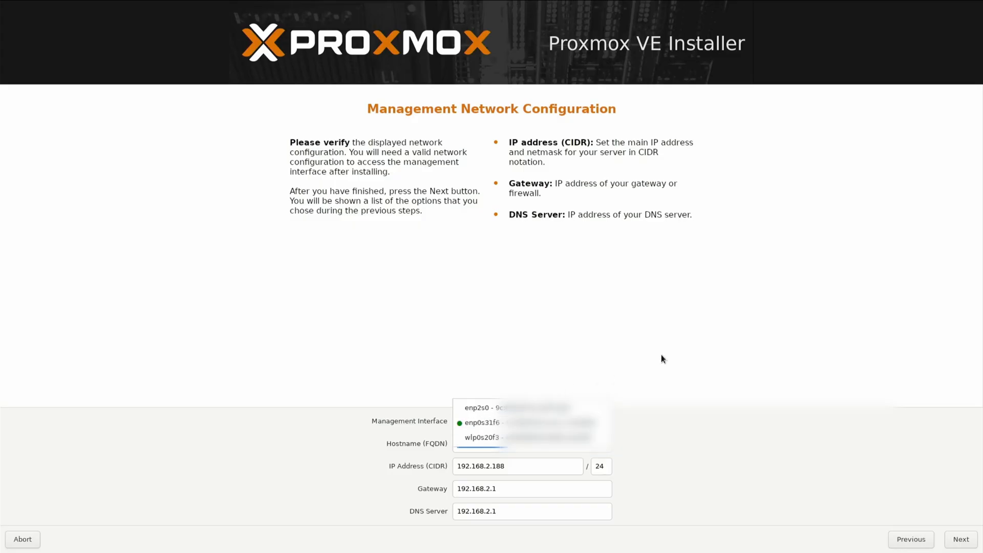
Replace the default Hostname (FQDN) with starfield.local.
{"action": "left_click", "coordinate": [481, 436]}
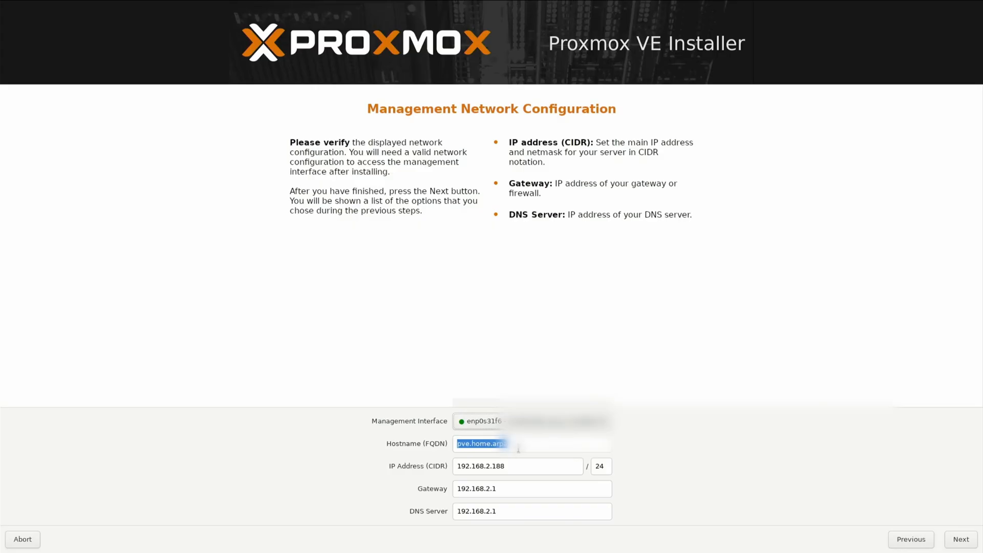
{"action": "type", "text": "star"}
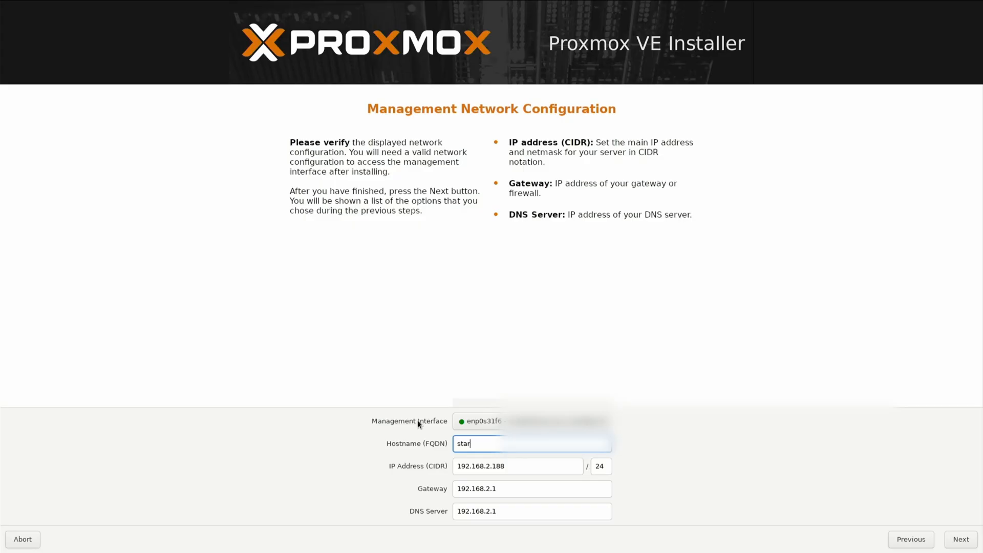
{"action": "type", "text": "field"}
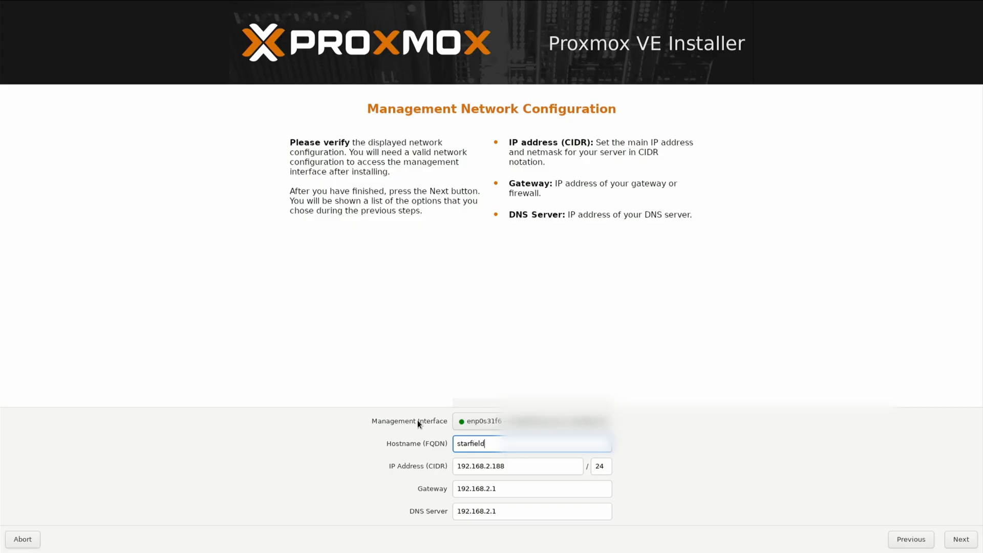
{"action": "type", "text": ".local"}
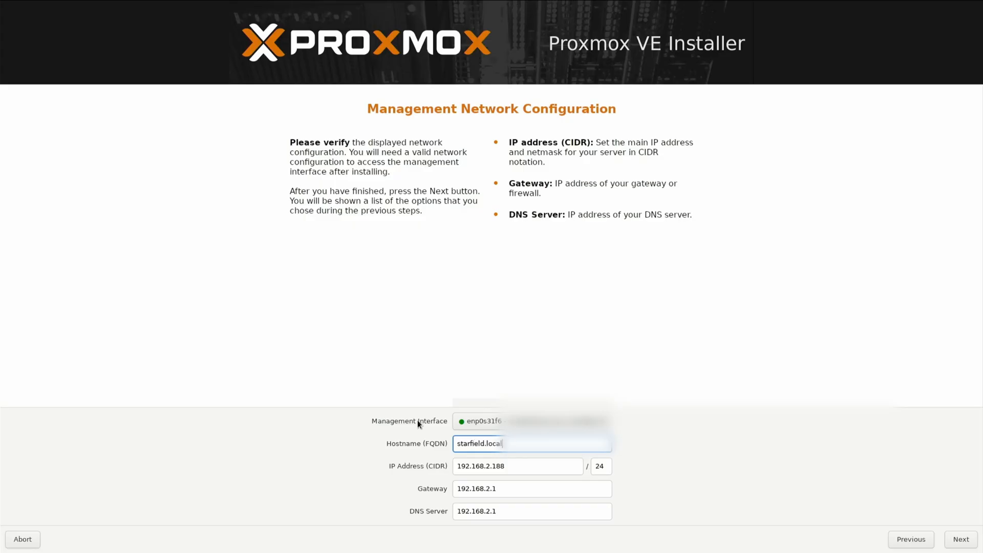
{"action": "mouse_move", "coordinate": [560, 481]}
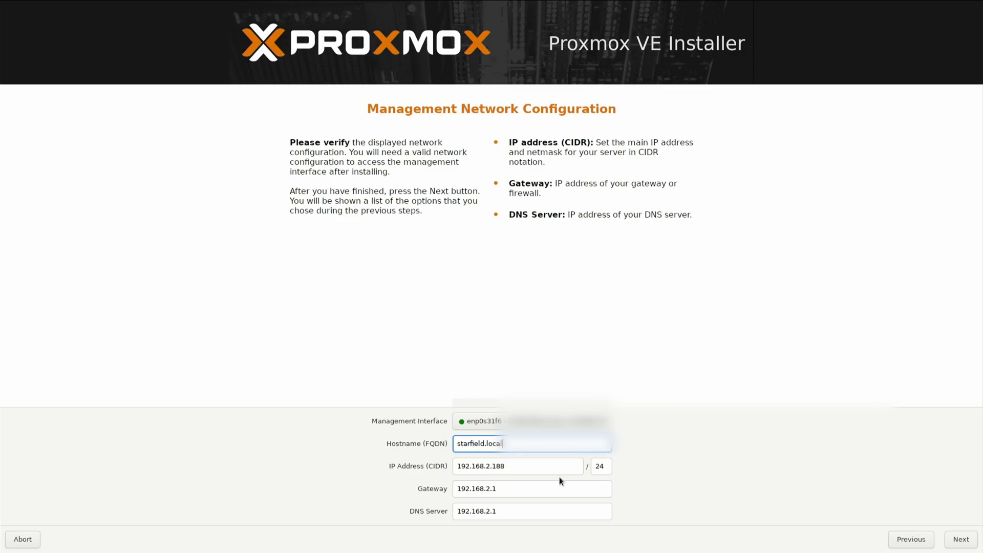
{"action": "mouse_move", "coordinate": [521, 483]}
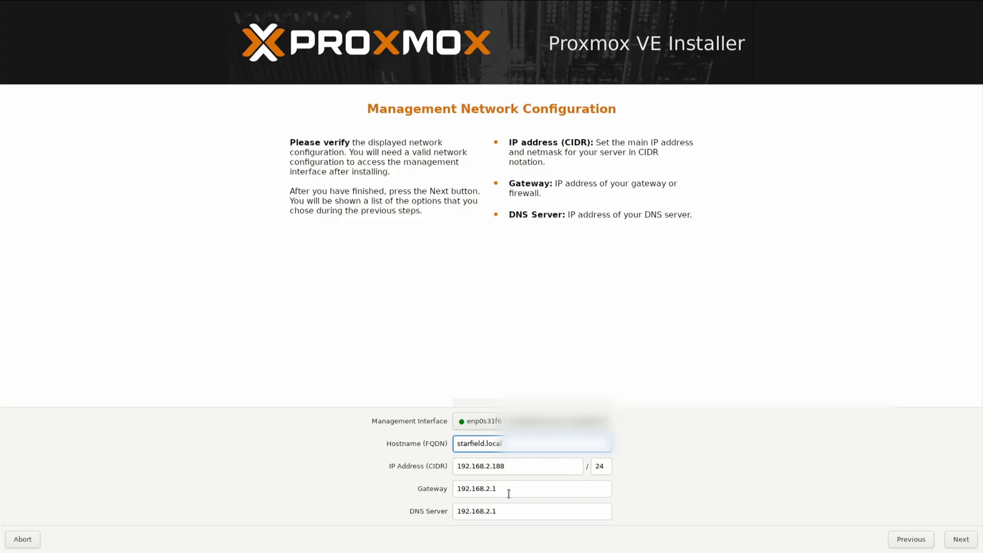
{"action": "mouse_move", "coordinate": [741, 506]}
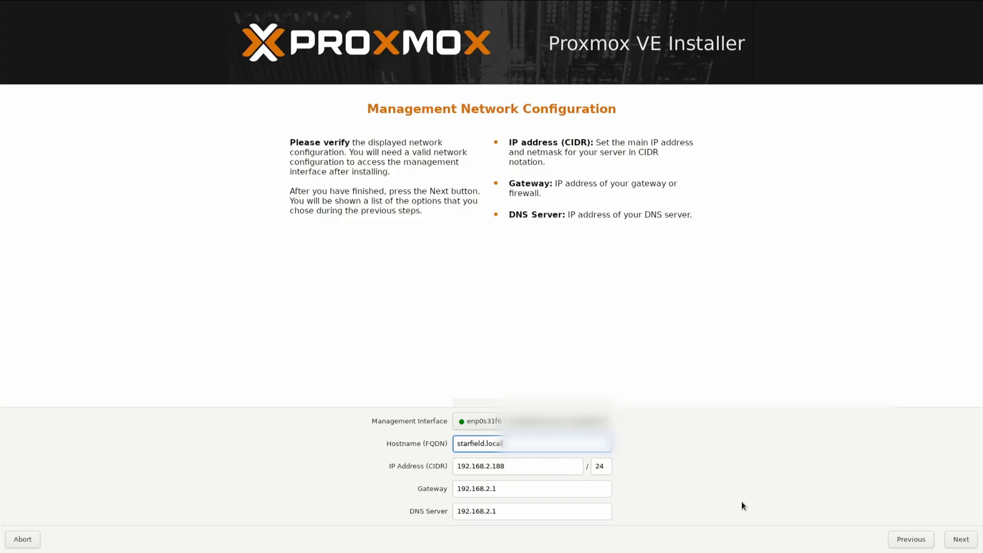
Review the settings on the Summary page and begin the installation.
{"action": "left_click", "coordinate": [961, 539]}
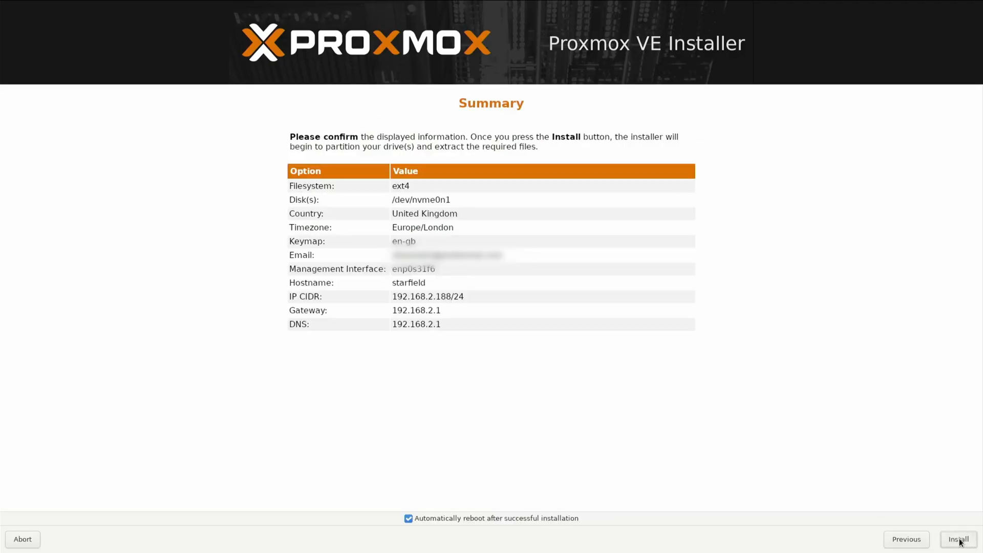
{"action": "mouse_move", "coordinate": [830, 388]}
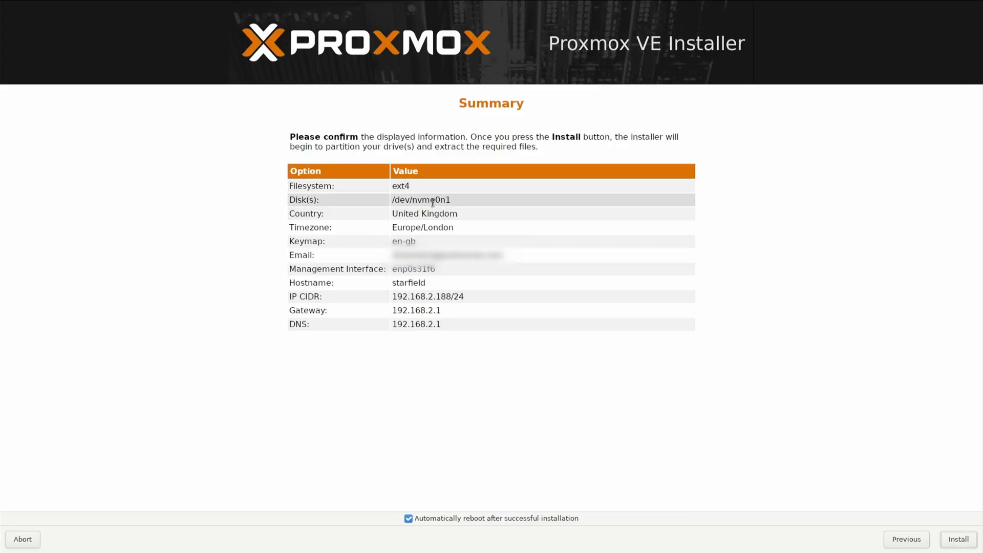
{"action": "mouse_move", "coordinate": [461, 226]}
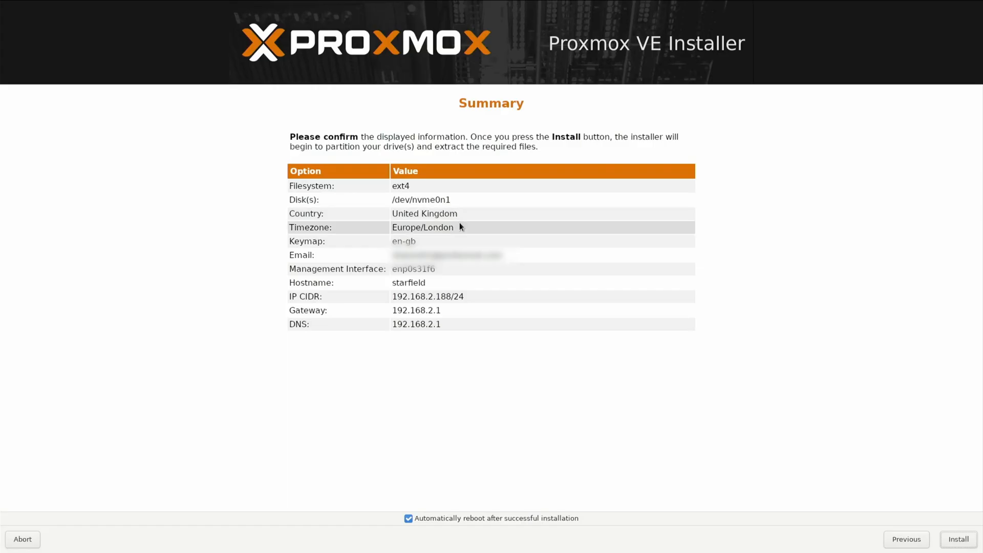
{"action": "mouse_move", "coordinate": [479, 249]}
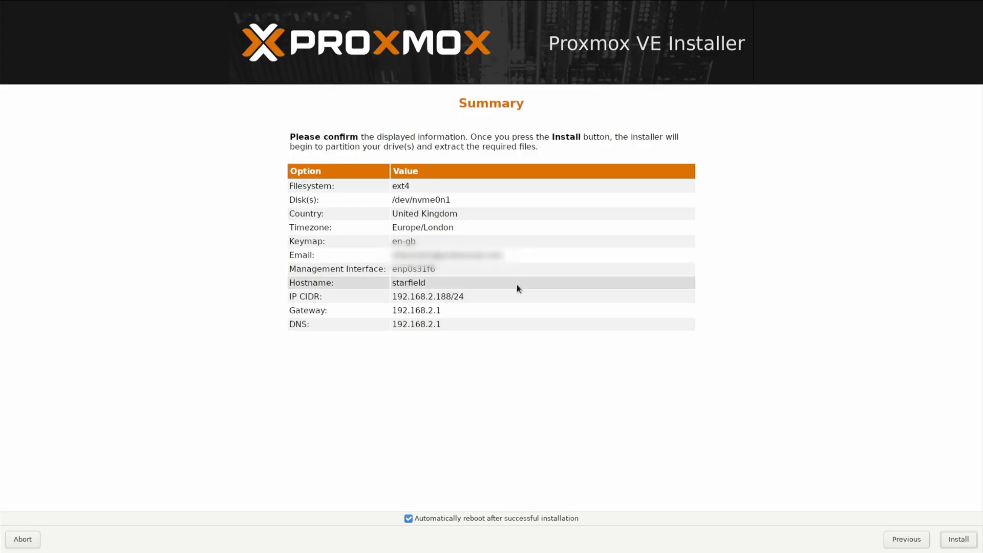
{"action": "mouse_move", "coordinate": [578, 367]}
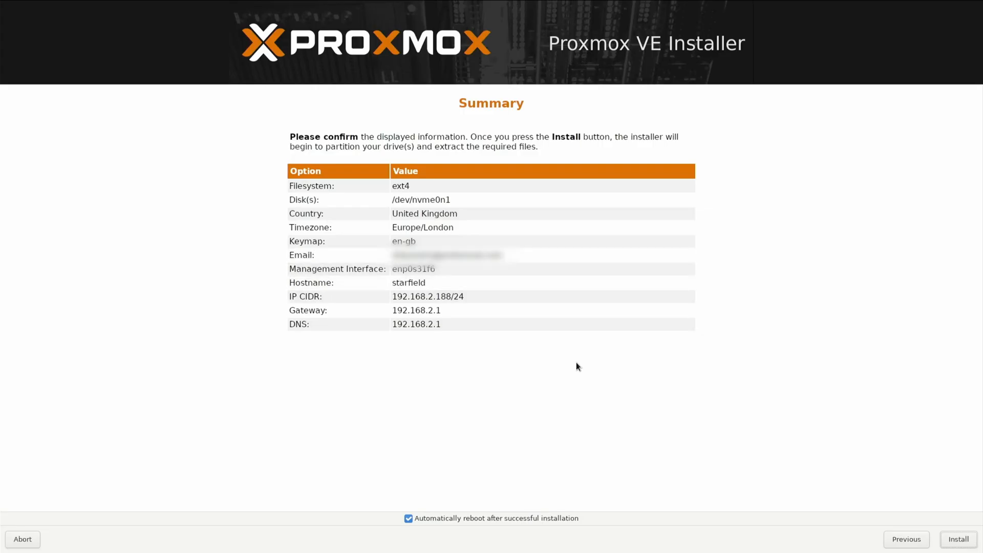
{"action": "mouse_move", "coordinate": [871, 454]}
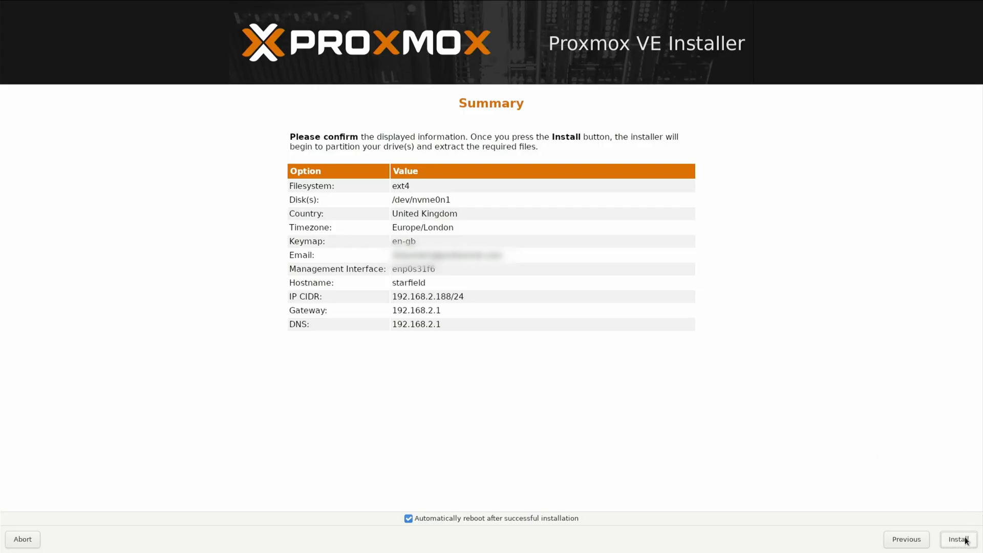
{"action": "left_click", "coordinate": [959, 539]}
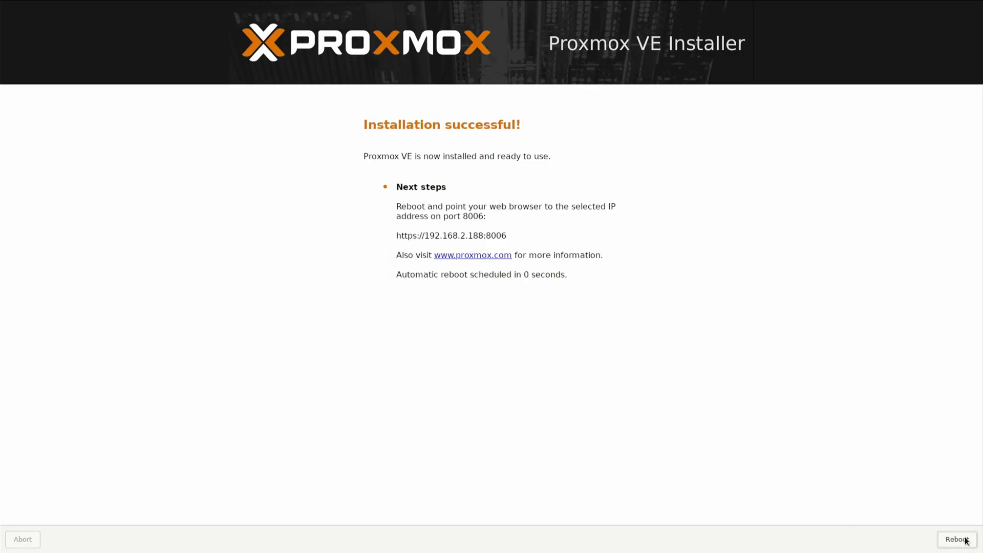
Reboot the server once 'Installation successful!' appears.
{"action": "left_click", "coordinate": [958, 539]}
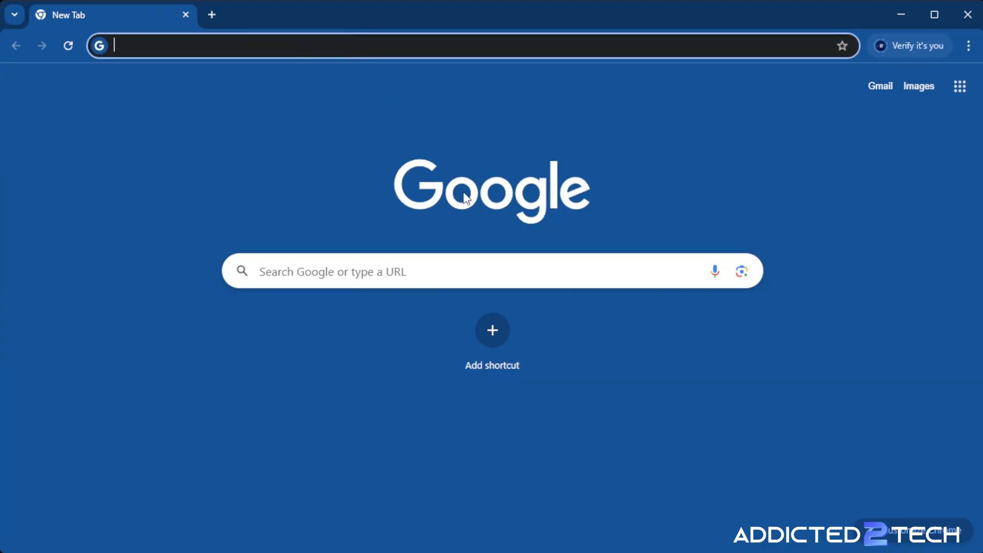
{"action": "type", "text": "192.168.2.188:8006"}
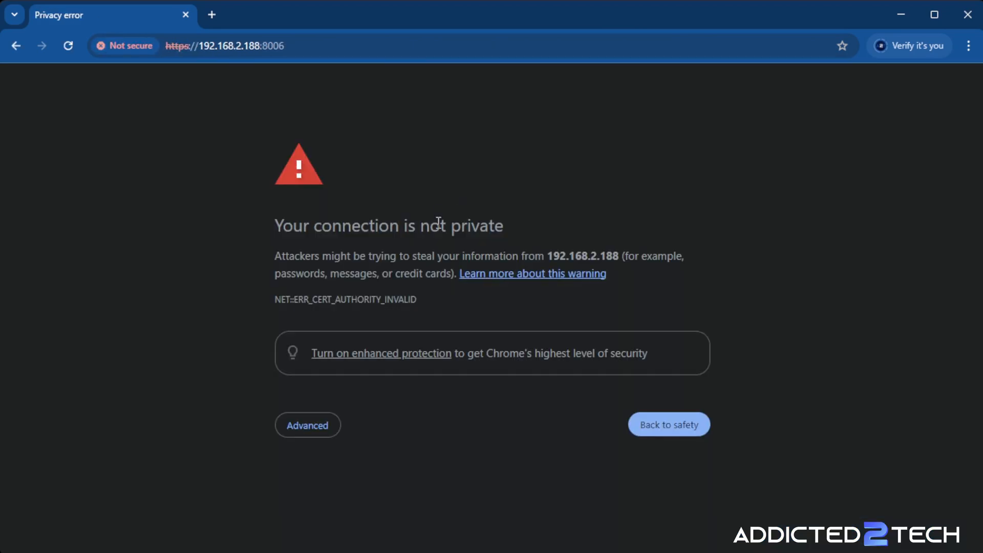
{"action": "left_click", "coordinate": [308, 425]}
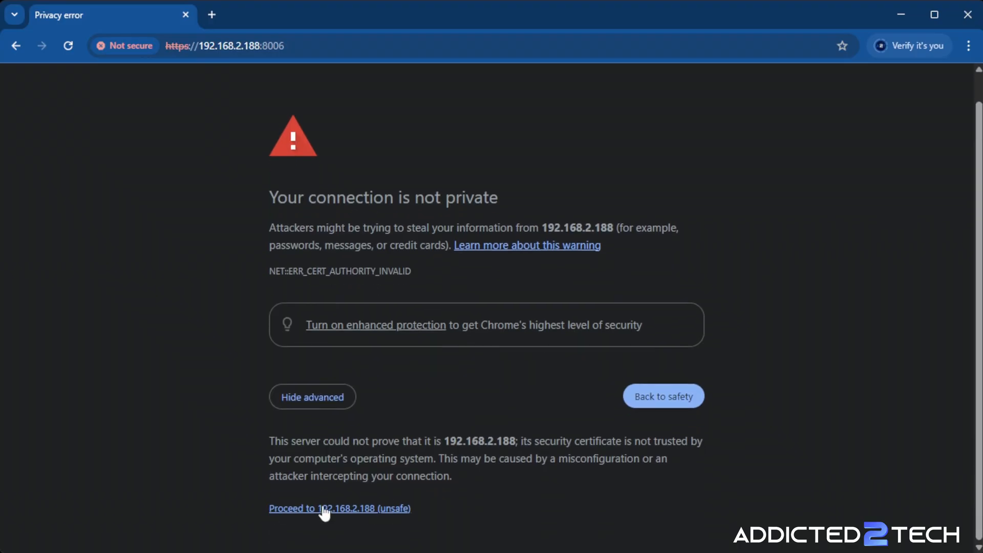
{"action": "left_click", "coordinate": [341, 509]}
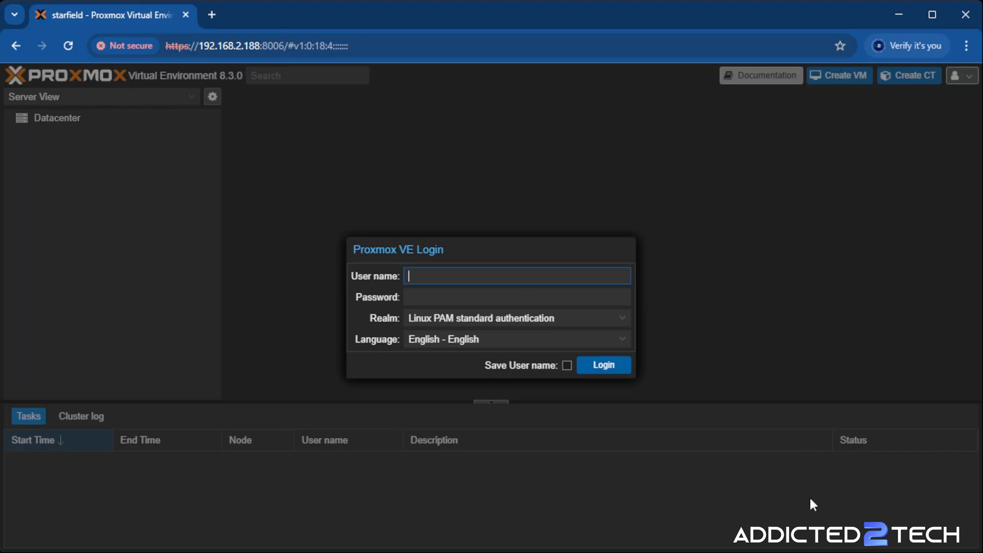
Sign in to the Proxmox VE web interface as root with the password.
{"action": "type", "text": "root"}
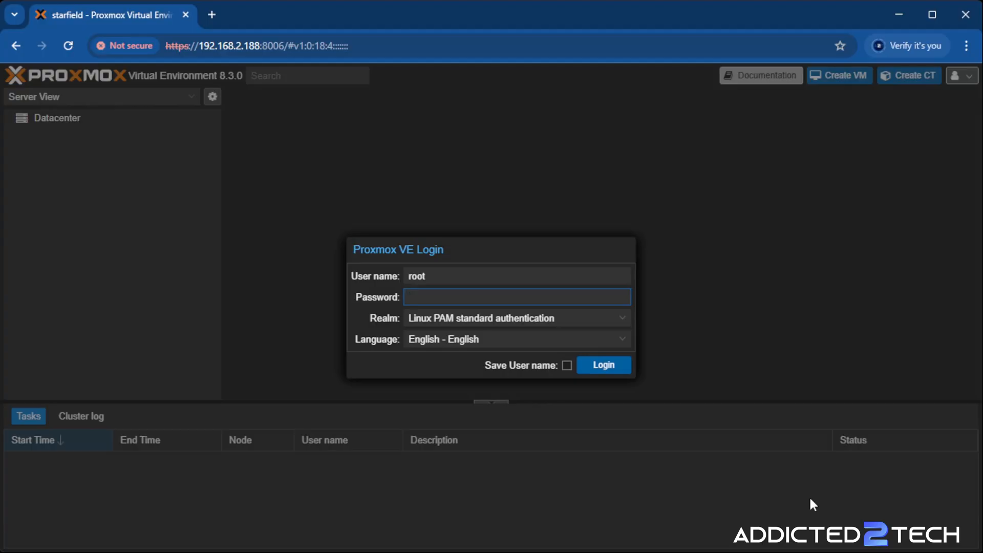
{"action": "type", "text": "********"}
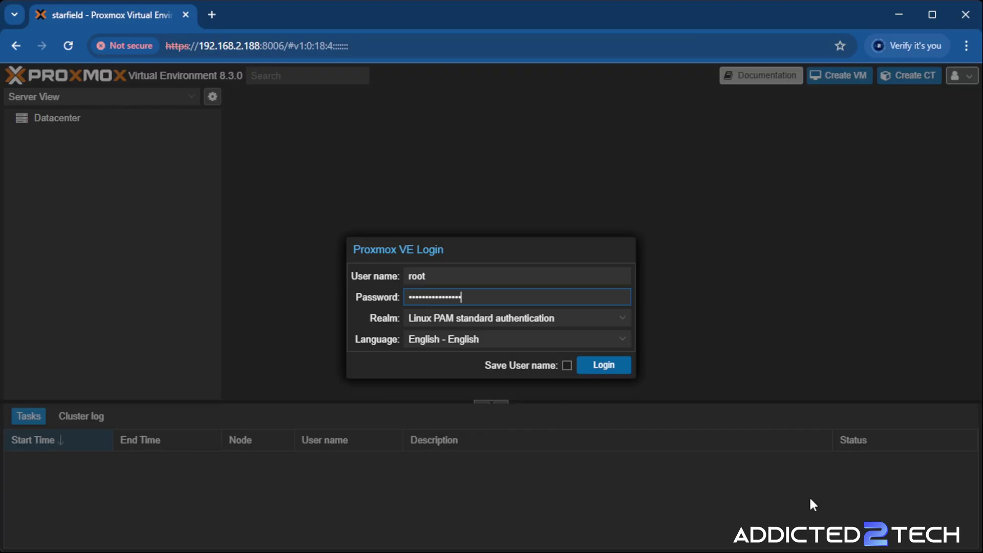
{"action": "left_click", "coordinate": [603, 365]}
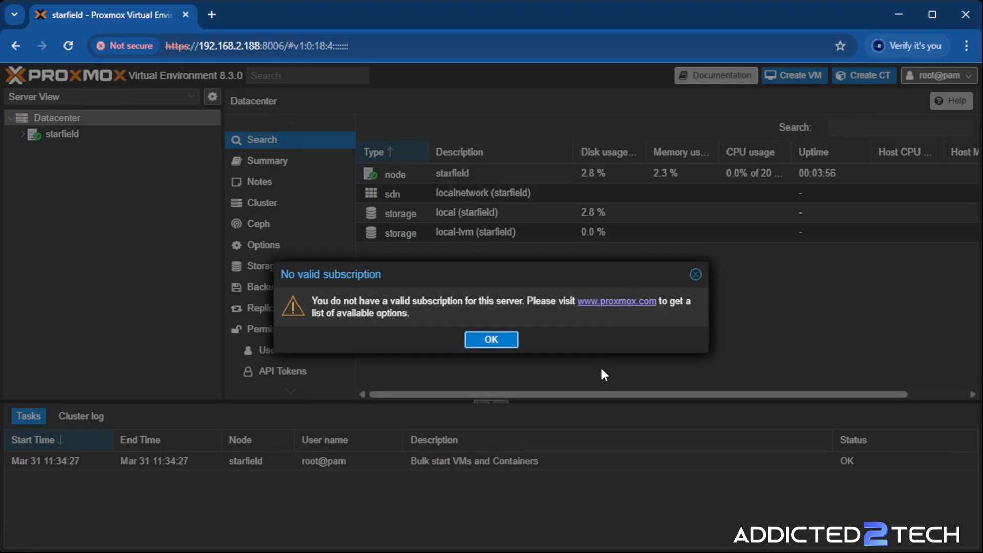
{"action": "mouse_move", "coordinate": [493, 340]}
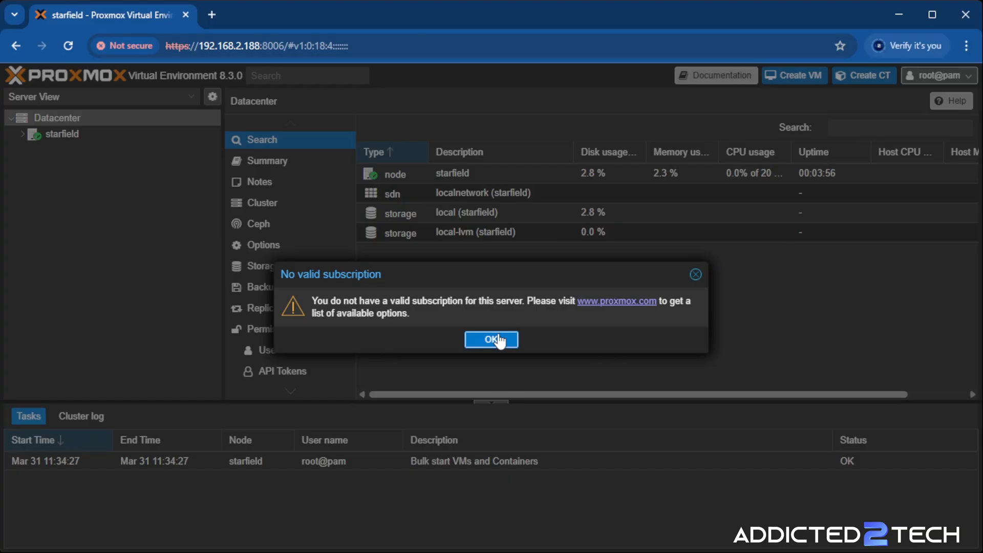
Dismiss the subscription notice, review starfield's Summary page, and resubmit the root login.
{"action": "left_click", "coordinate": [492, 340]}
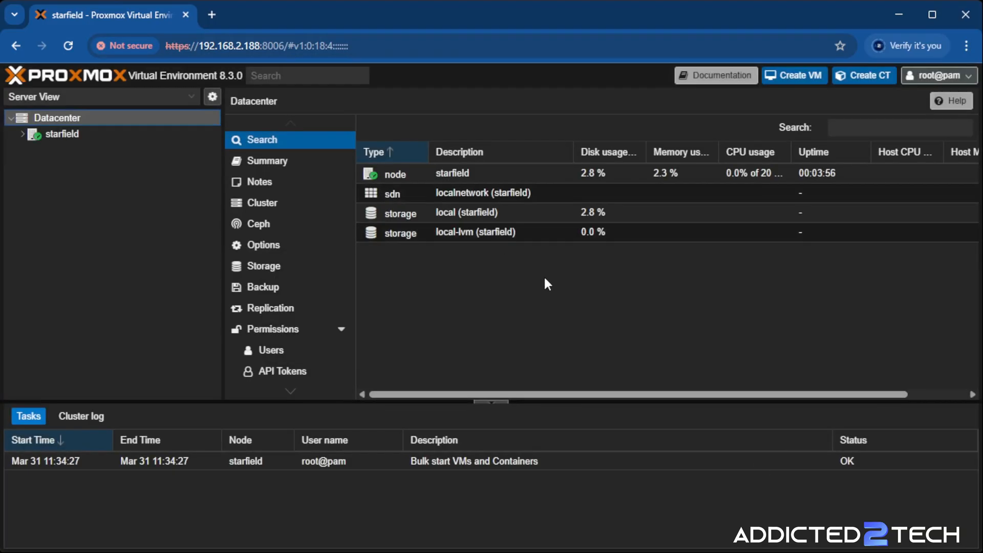
{"action": "left_click", "coordinate": [59, 134]}
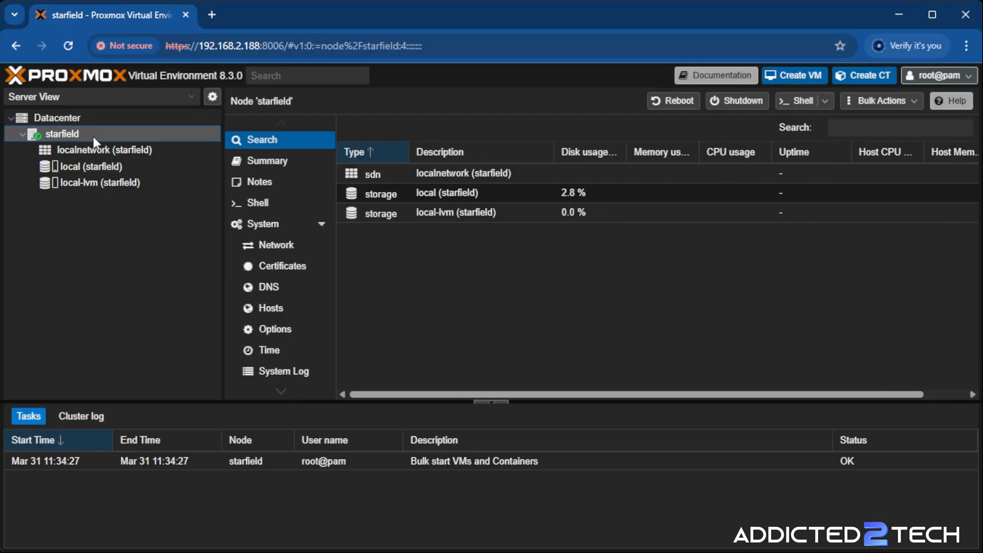
{"action": "left_click", "coordinate": [268, 161]}
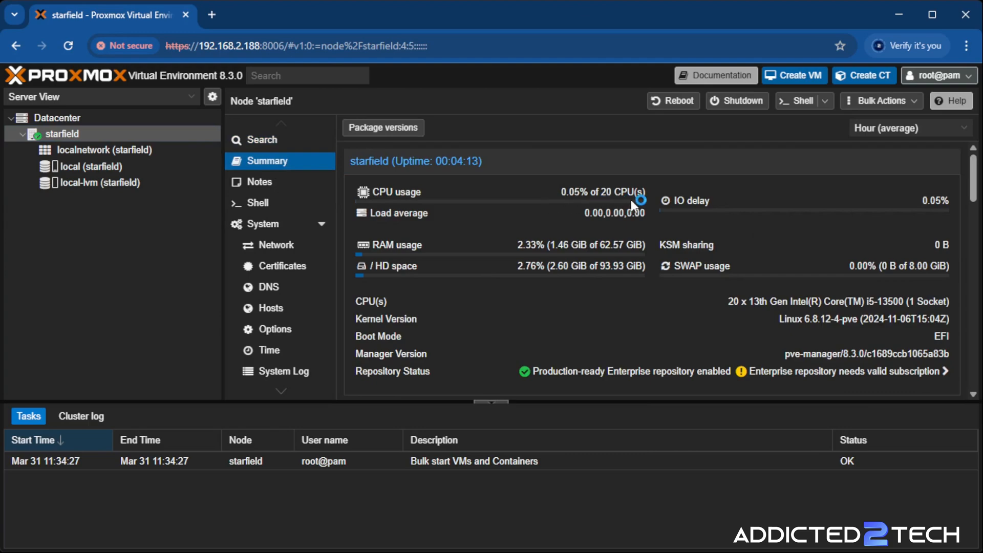
{"action": "mouse_move", "coordinate": [556, 252]}
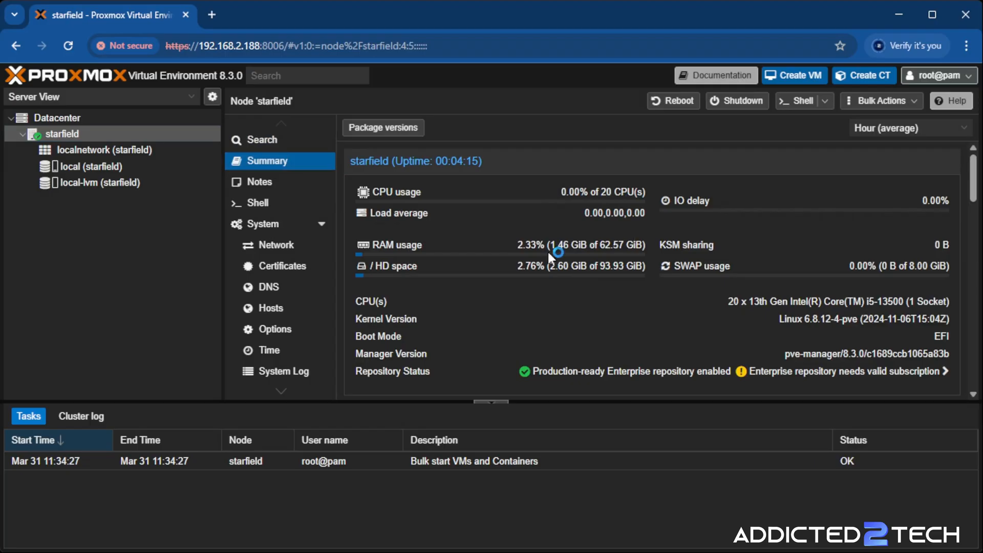
{"action": "scroll", "scroll_direction": "down", "scroll_amount": 3}
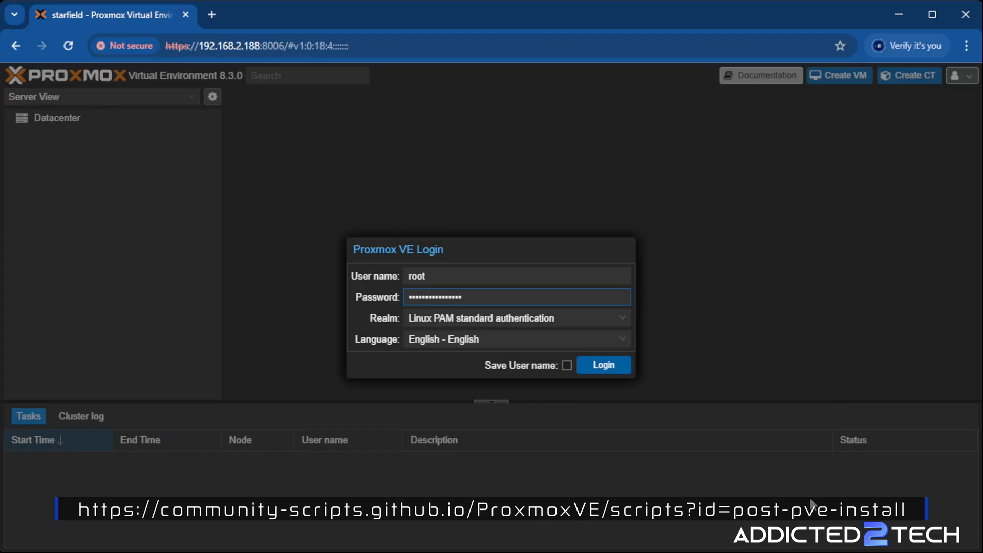
{"action": "left_click", "coordinate": [604, 365]}
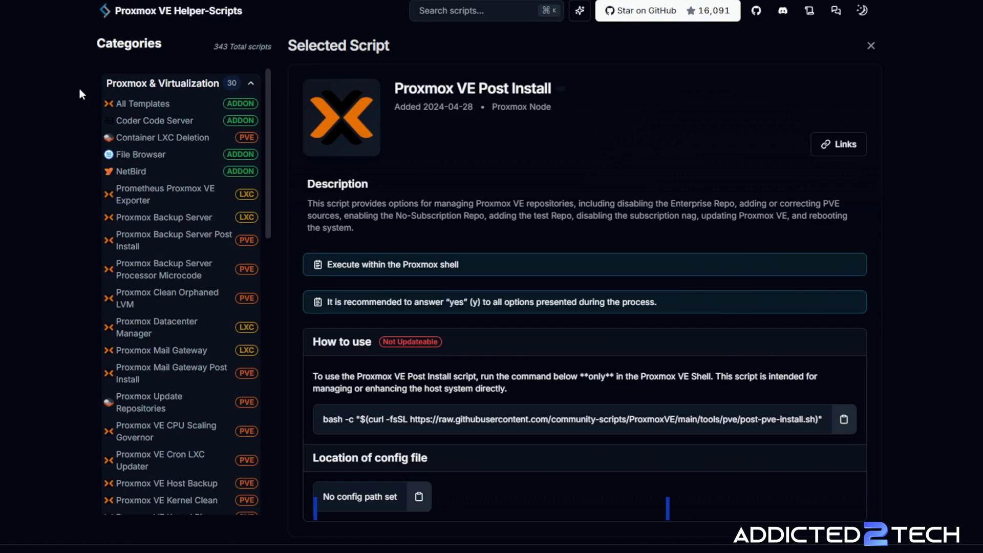
{"action": "mouse_move", "coordinate": [724, 119]}
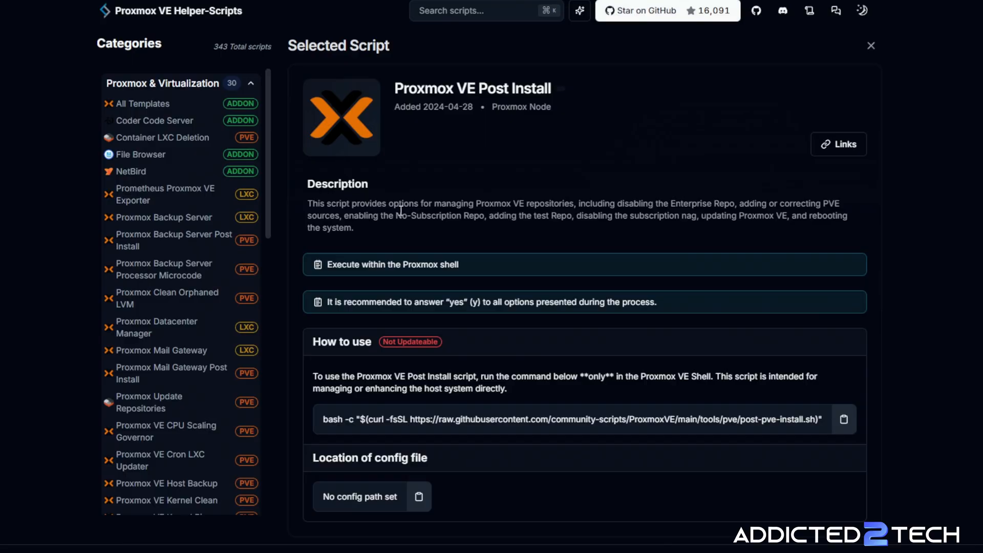
{"action": "mouse_move", "coordinate": [532, 214]}
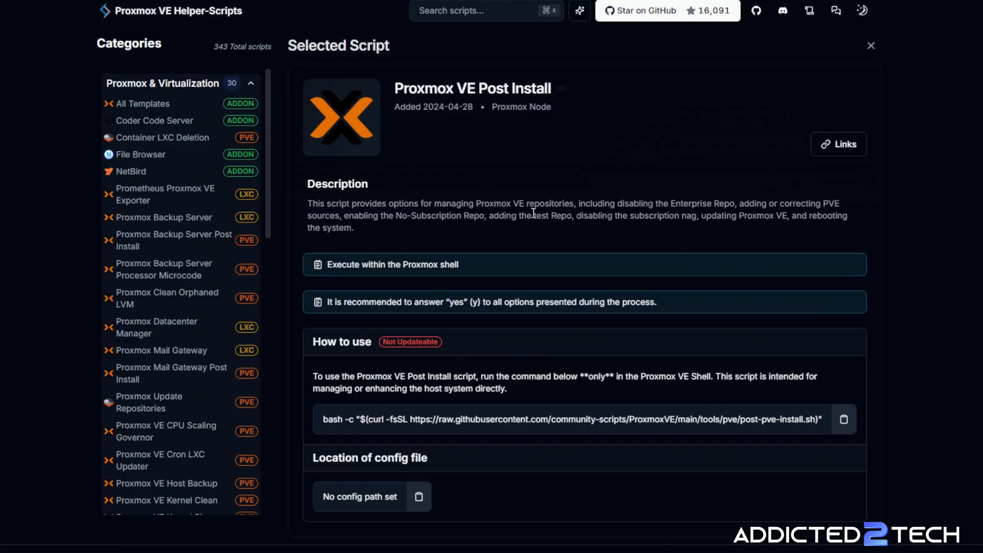
{"action": "mouse_move", "coordinate": [680, 213]}
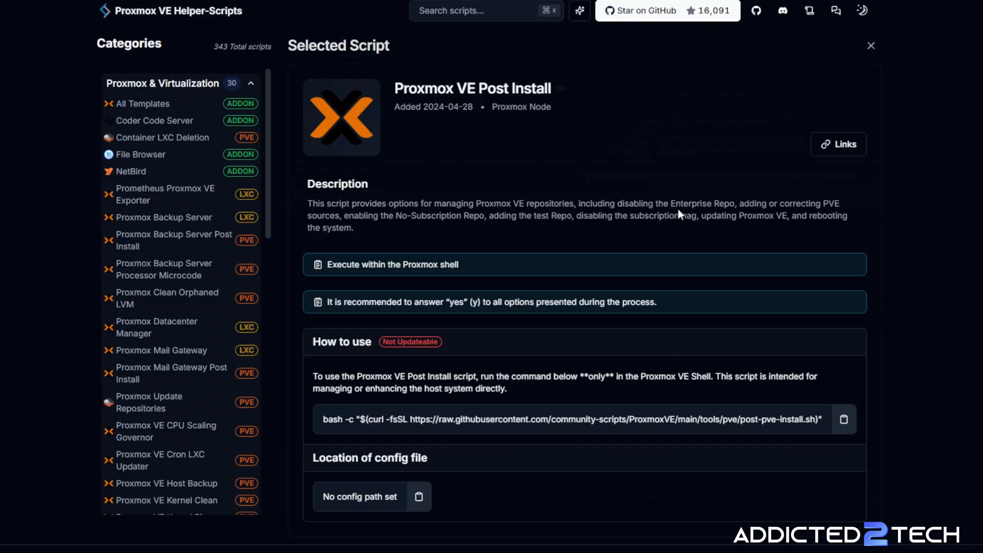
{"action": "mouse_move", "coordinate": [728, 203]}
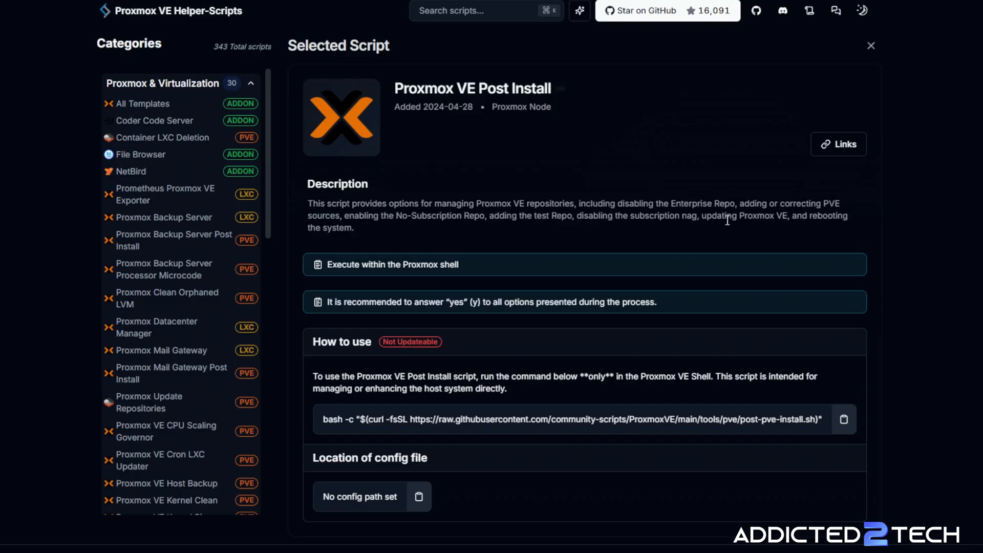
{"action": "mouse_move", "coordinate": [433, 229]}
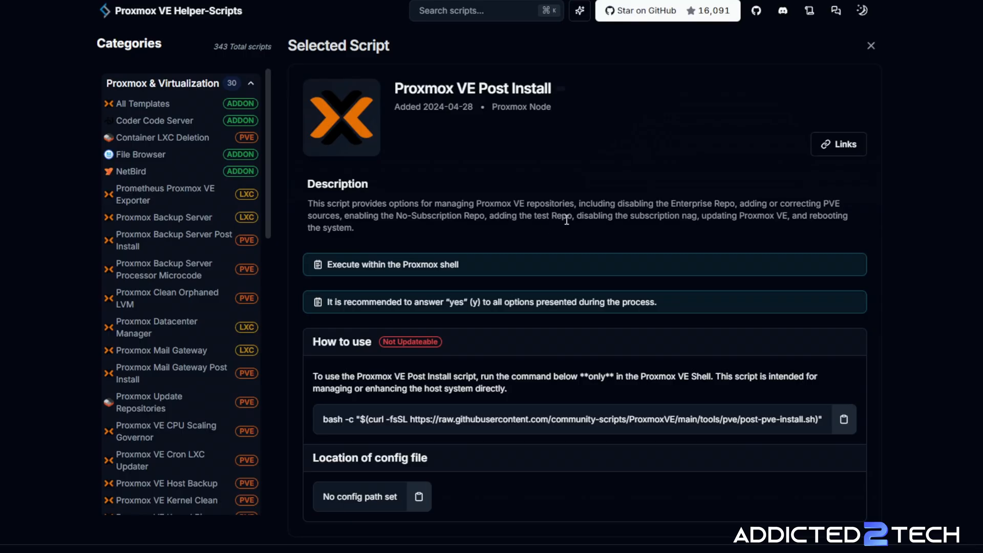
{"action": "mouse_move", "coordinate": [665, 221]}
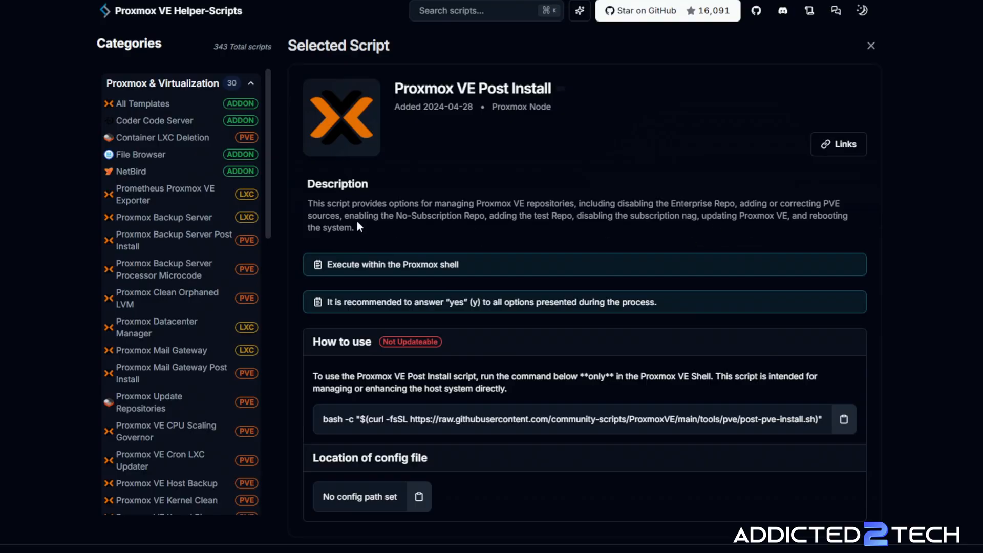
{"action": "mouse_move", "coordinate": [353, 374]}
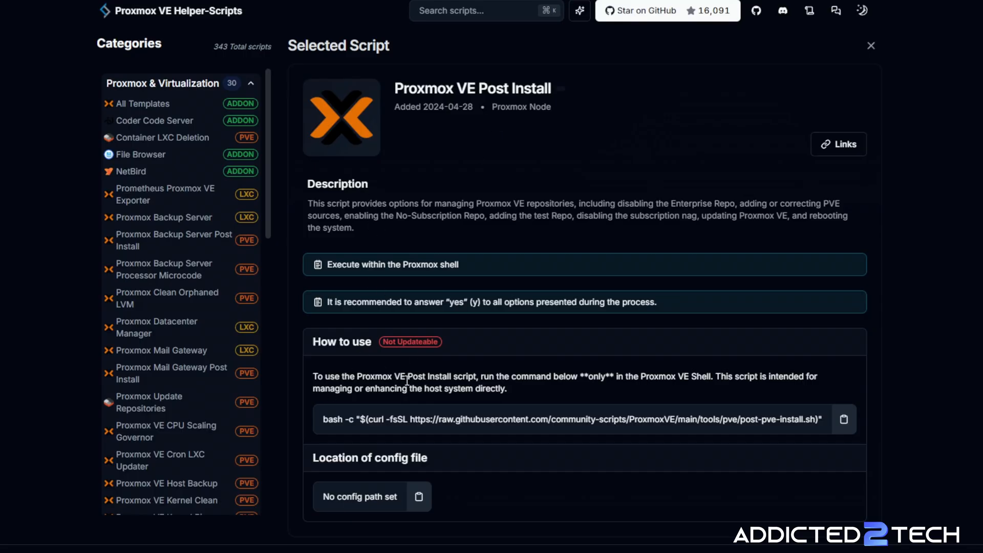
{"action": "mouse_move", "coordinate": [553, 376]}
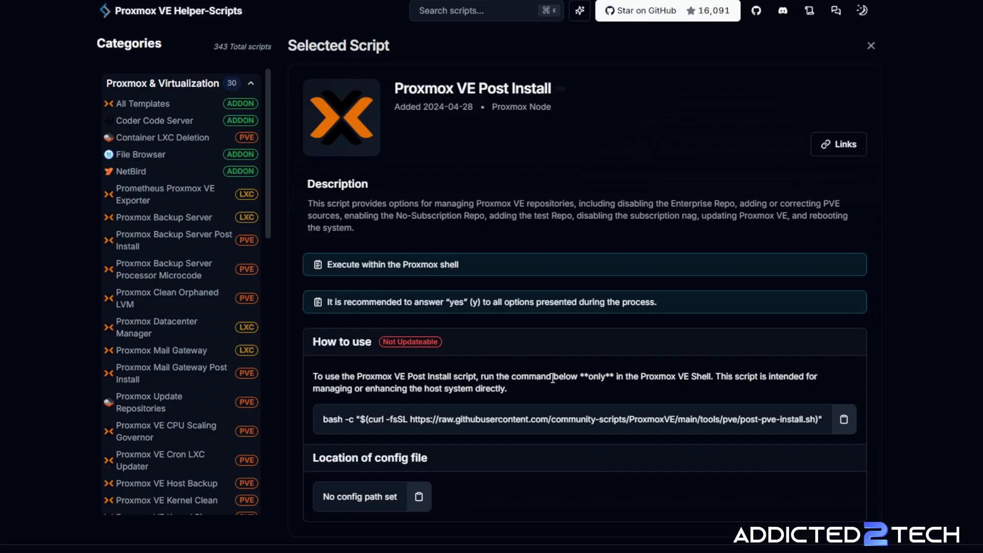
{"action": "mouse_move", "coordinate": [649, 394]}
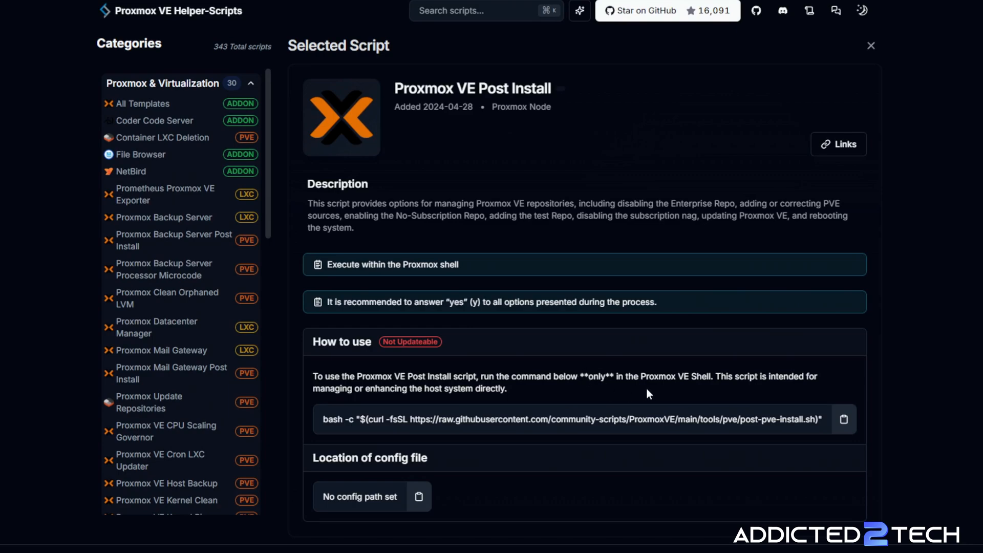
{"action": "mouse_move", "coordinate": [781, 390]}
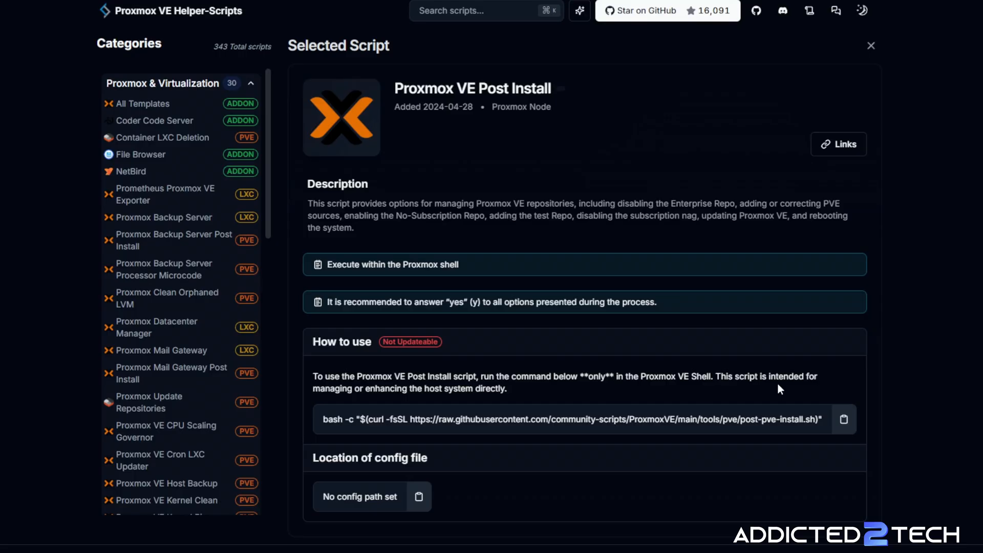
{"action": "mouse_move", "coordinate": [443, 394]}
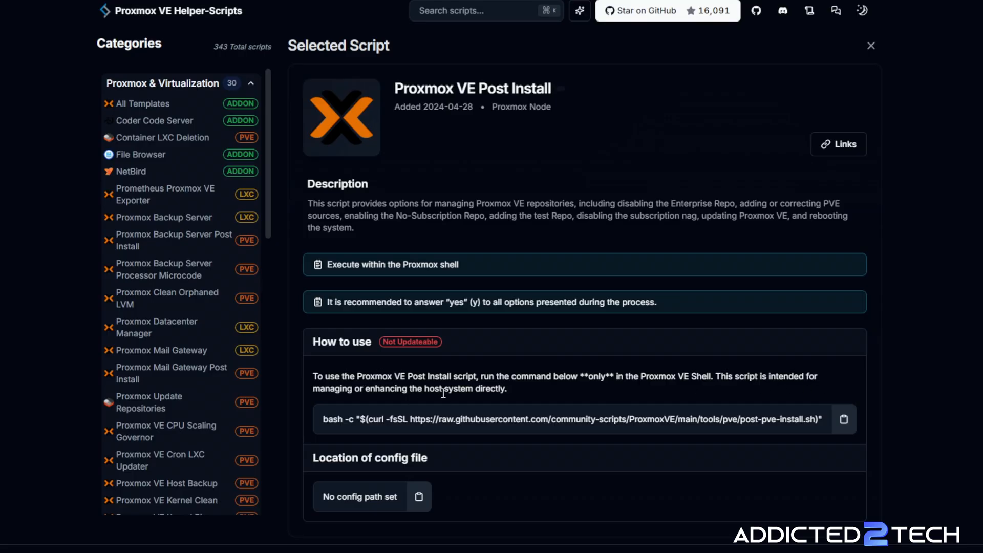
{"action": "mouse_move", "coordinate": [634, 315]}
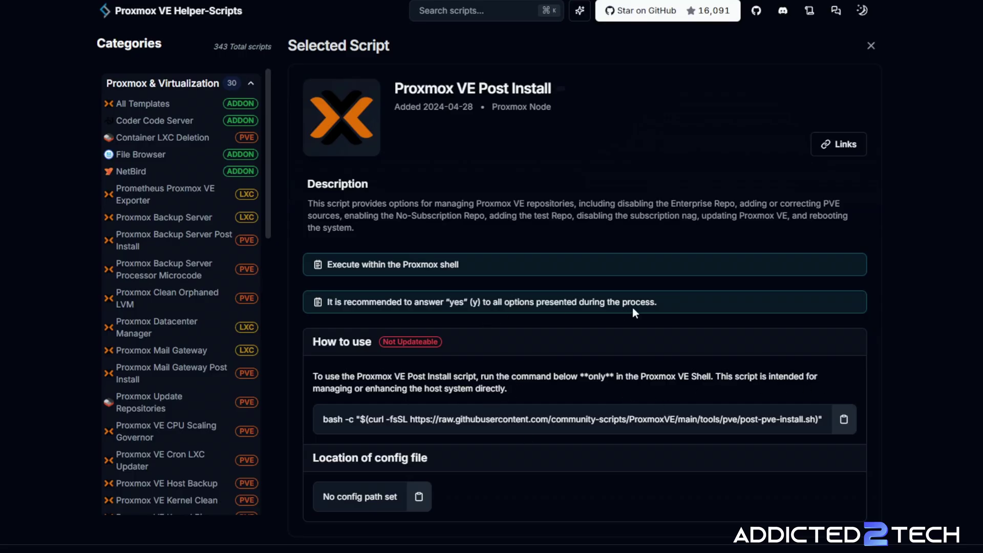
{"action": "mouse_move", "coordinate": [431, 315]}
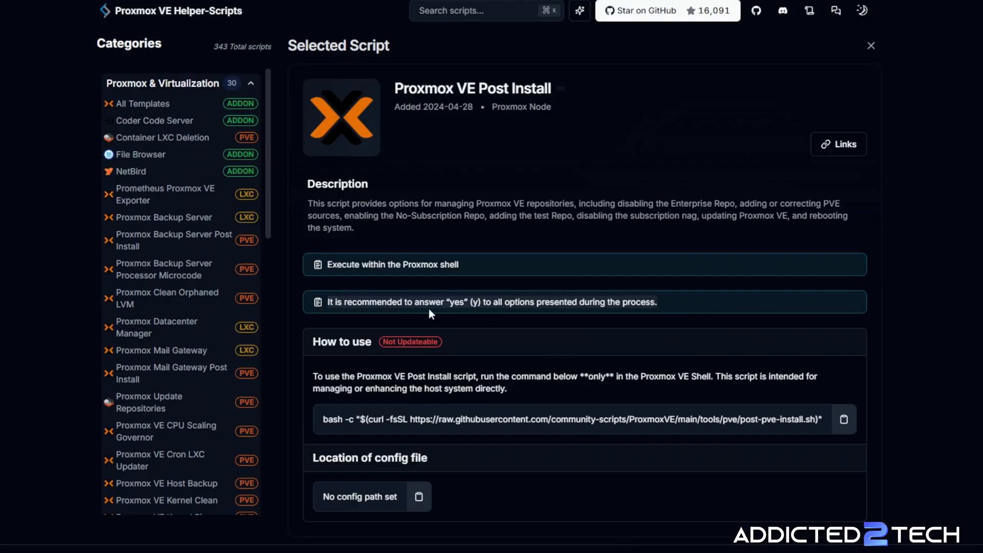
{"action": "mouse_move", "coordinate": [566, 307]}
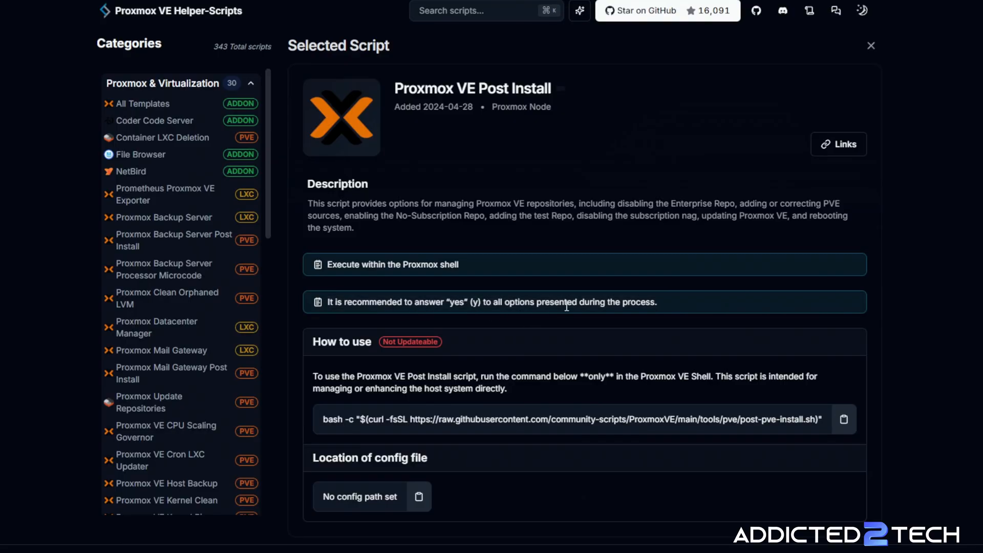
{"action": "mouse_move", "coordinate": [672, 344]}
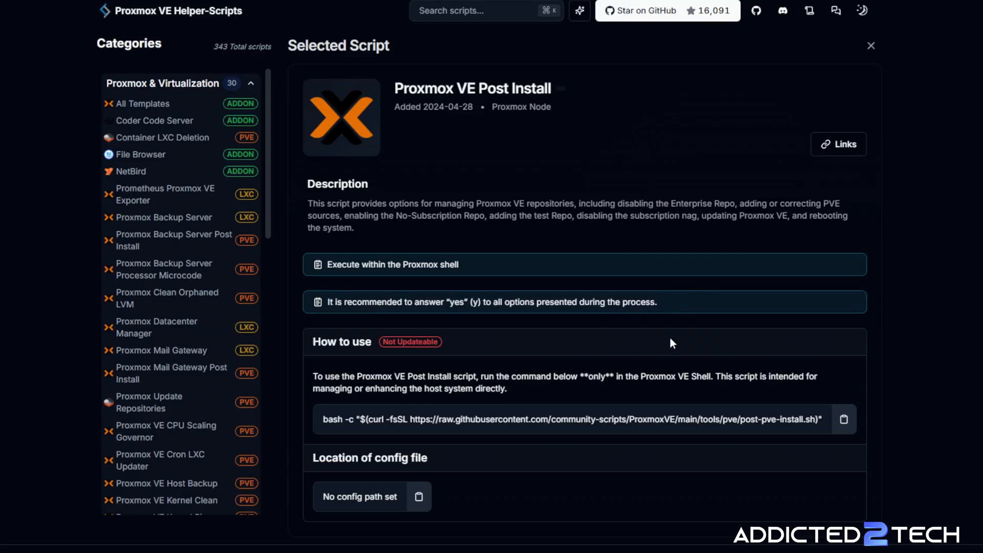
Copy the Proxmox VE Post Install bash command from the script page.
{"action": "left_click", "coordinate": [844, 419]}
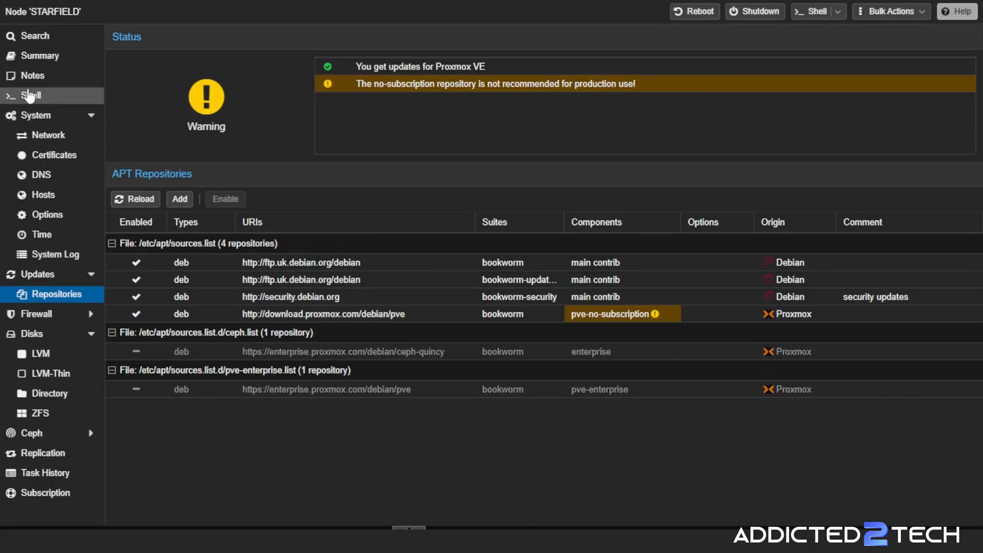
Run the post-install bash curl command in starfield's shell and answer y to start.
{"action": "left_click", "coordinate": [30, 95]}
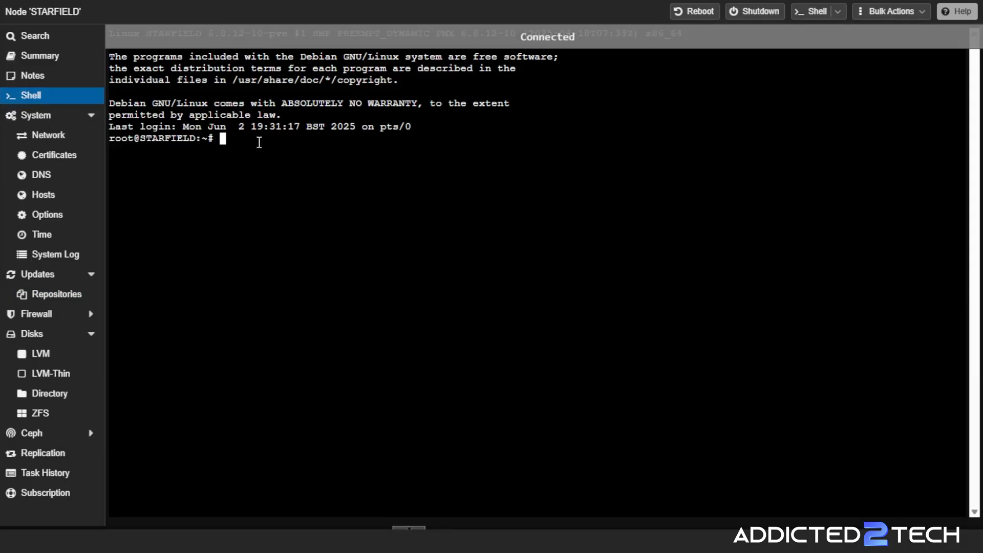
{"action": "type", "text": "bash -c \"$(curl -fsSL https://raw.githubusercontent.com/community-scripts/ProxmoxVE/main/tools/pve/post-pve-install.sh)\""}
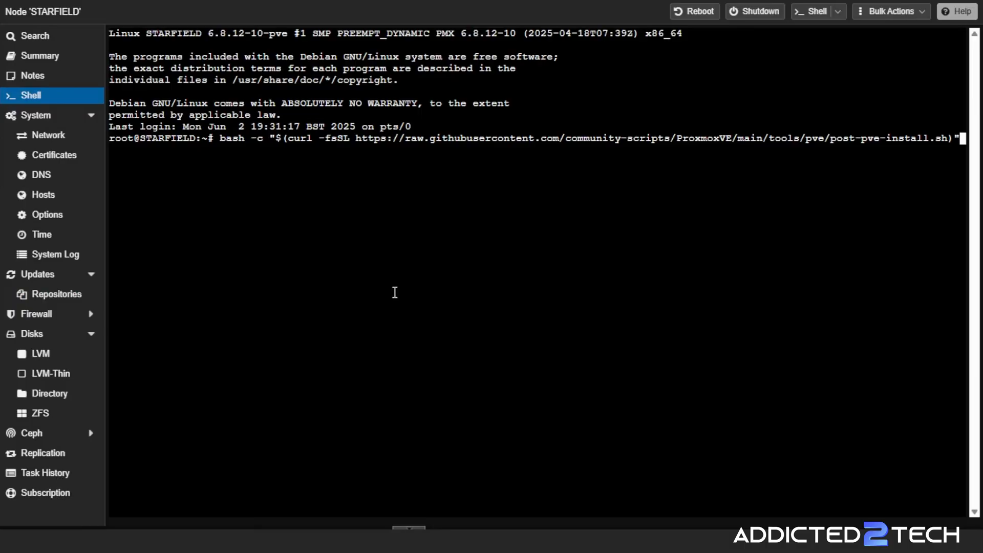
{"action": "key", "text": "Enter"}
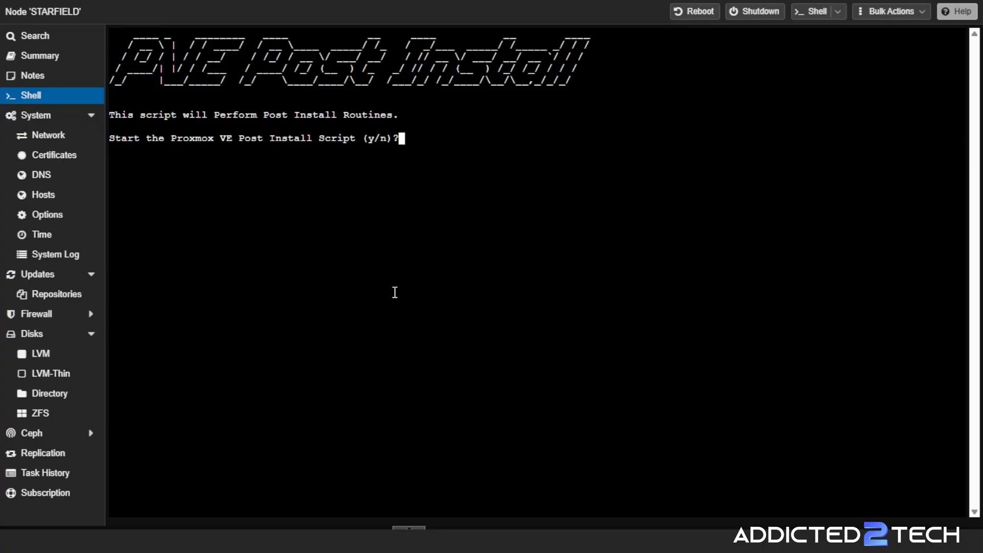
{"action": "type", "text": "y"}
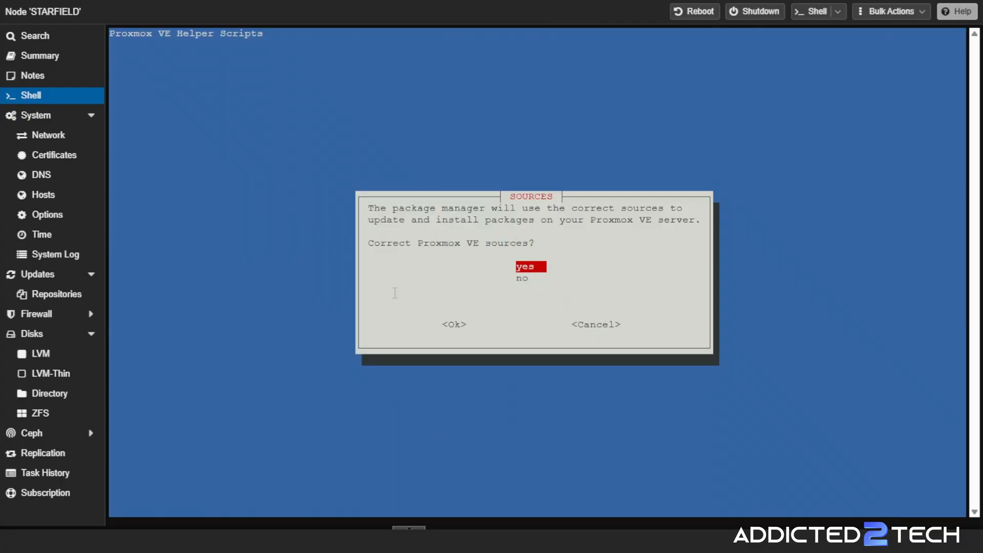
Accept fixing sources, disabling pve-enterprise, enabling pve-no-subscription and Ceph; dismiss subscription notice.
{"action": "left_click", "coordinate": [455, 324]}
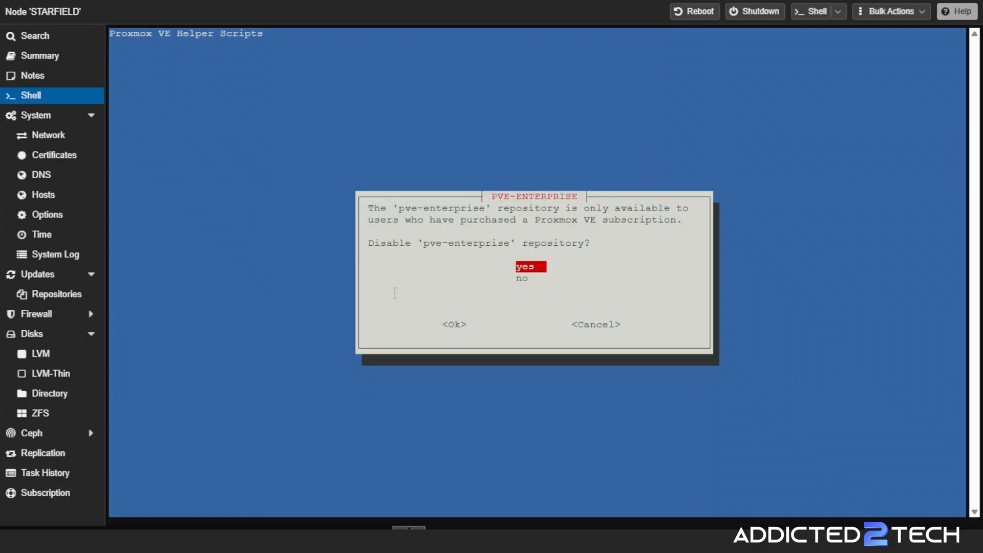
{"action": "left_click", "coordinate": [453, 324]}
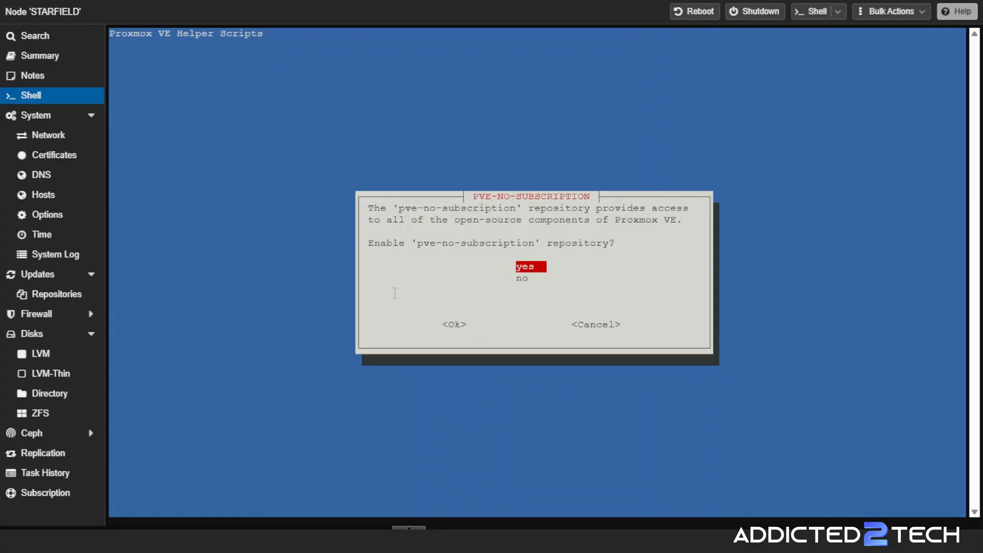
{"action": "left_click", "coordinate": [454, 324]}
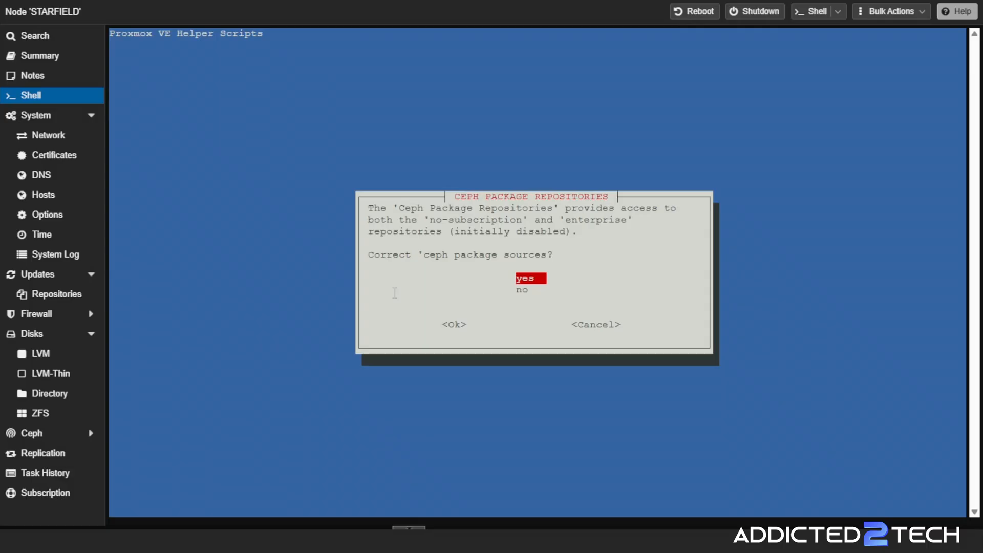
{"action": "left_click", "coordinate": [455, 325]}
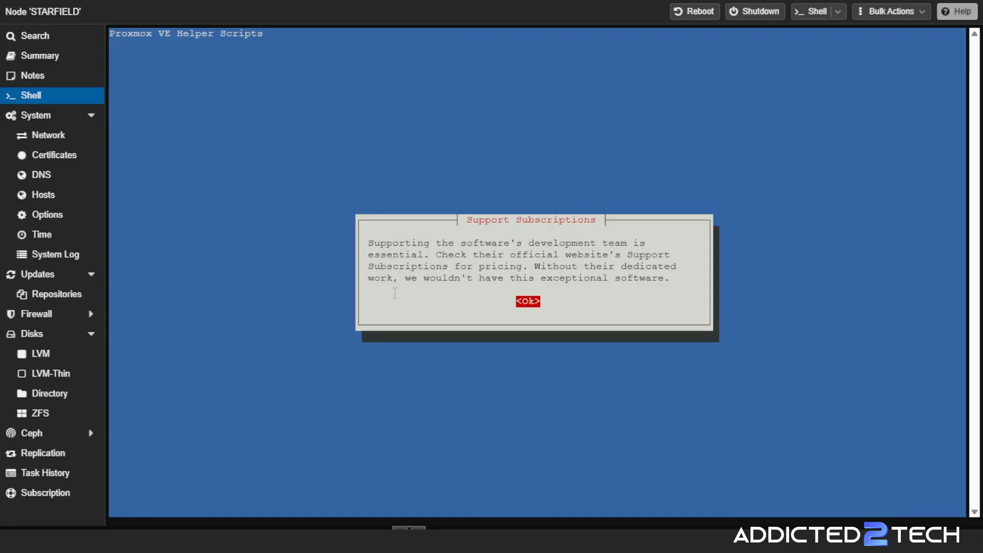
{"action": "left_click", "coordinate": [528, 301]}
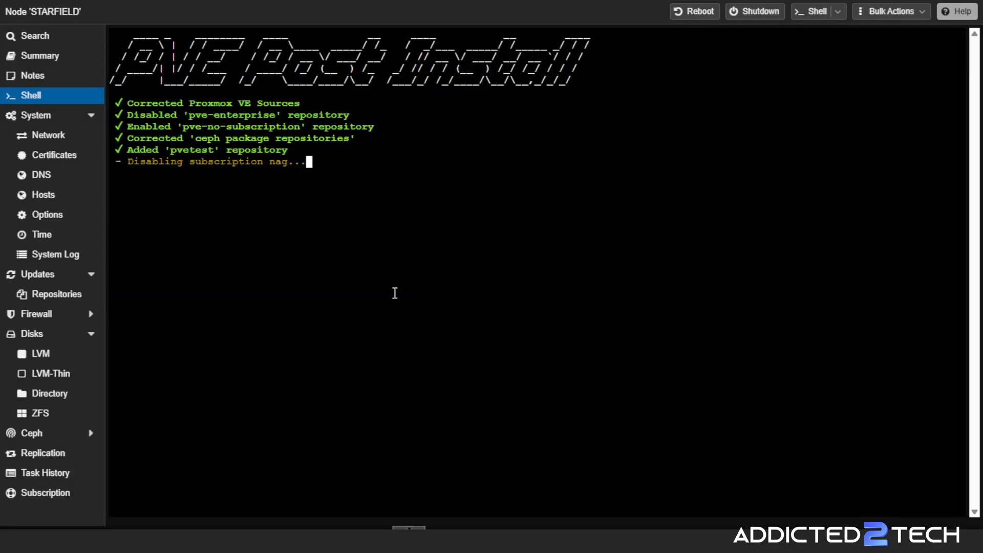